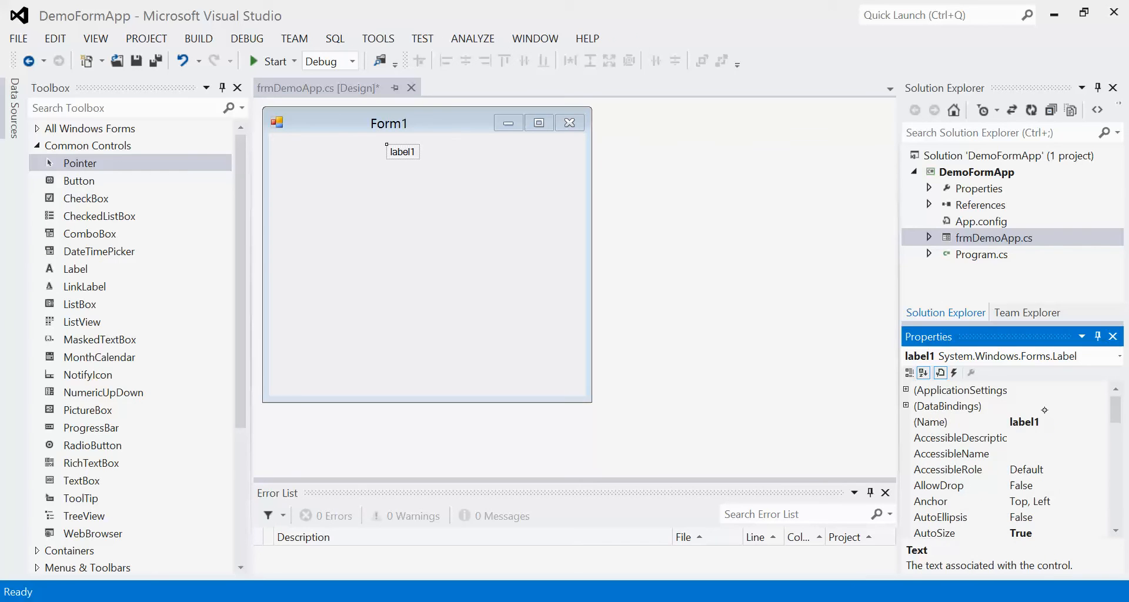
# - Change the label's (Name) property from label1 to lblMessage
pyautogui.click(930, 422)
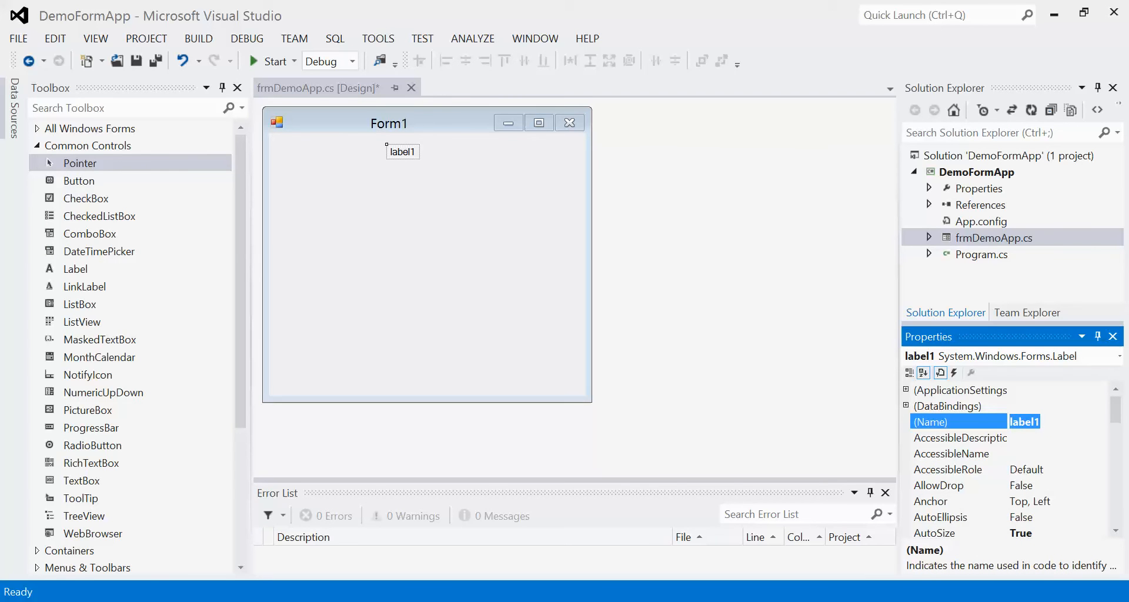
pyautogui.write('lbl')
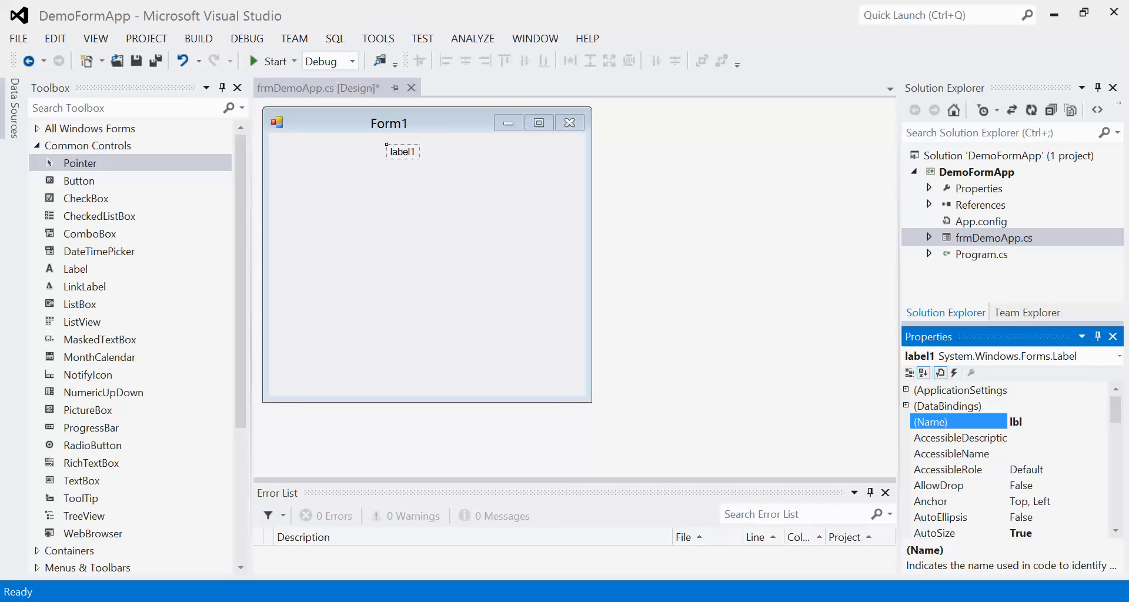
pyautogui.click(1038, 422)
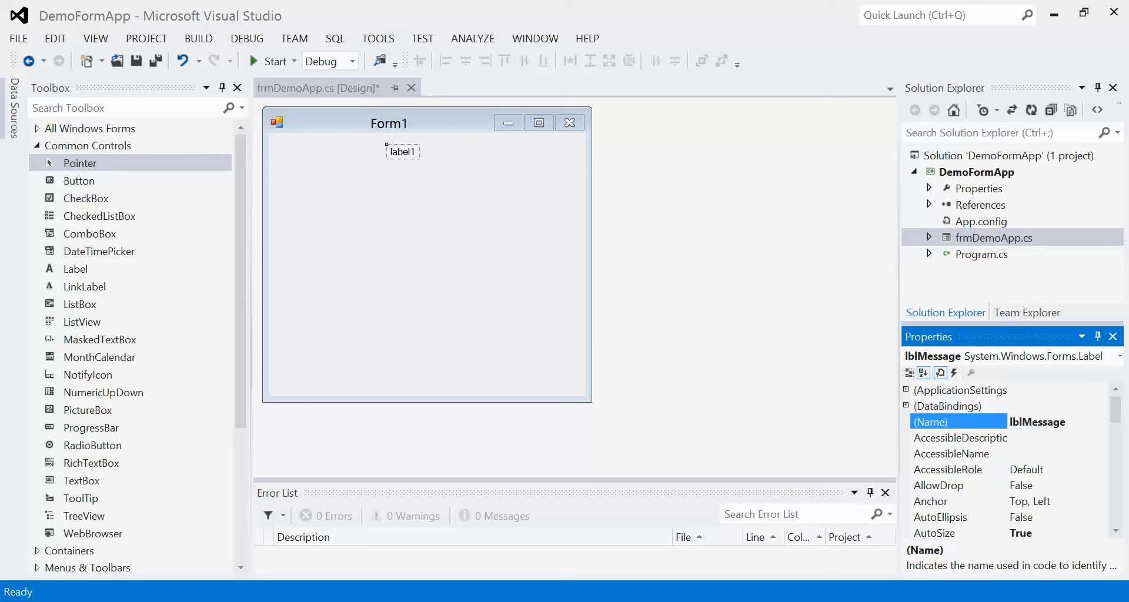
# - Set lblMessage's Text property to "Hello World!"
pyautogui.scroll(-3)
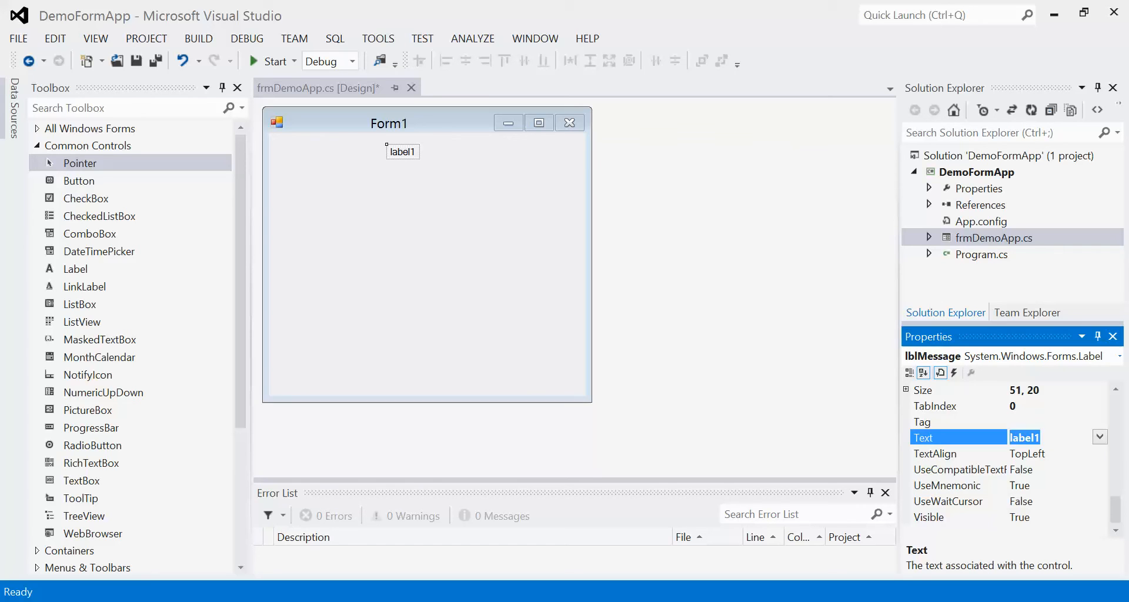
pyautogui.write('Hello World!')
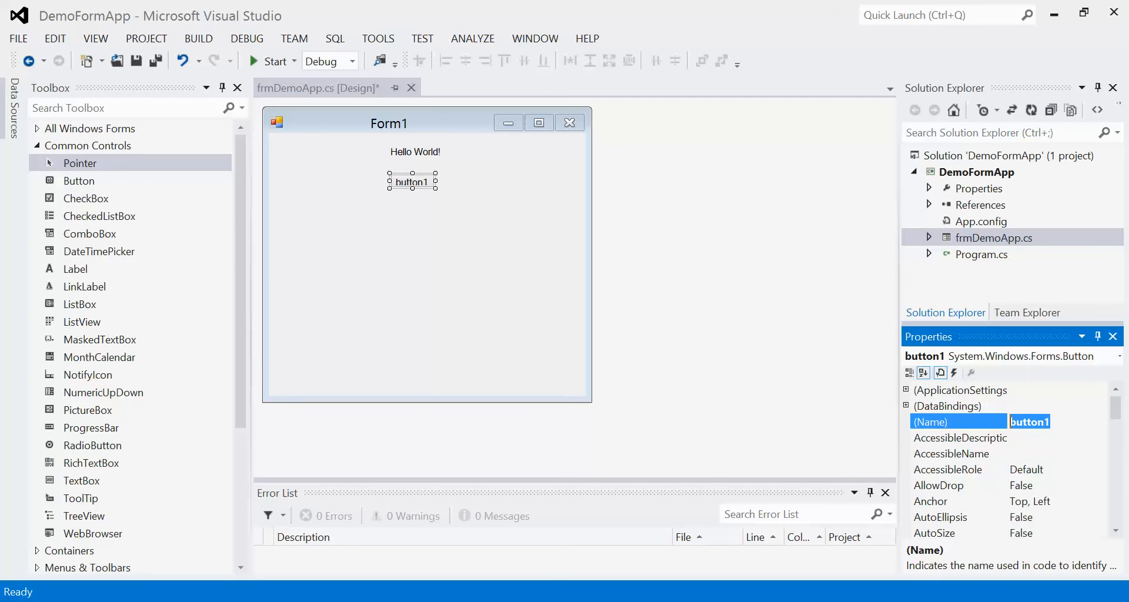
# - Set button1's (Name) property to btnChangeMessage
pyautogui.write('btnSh')
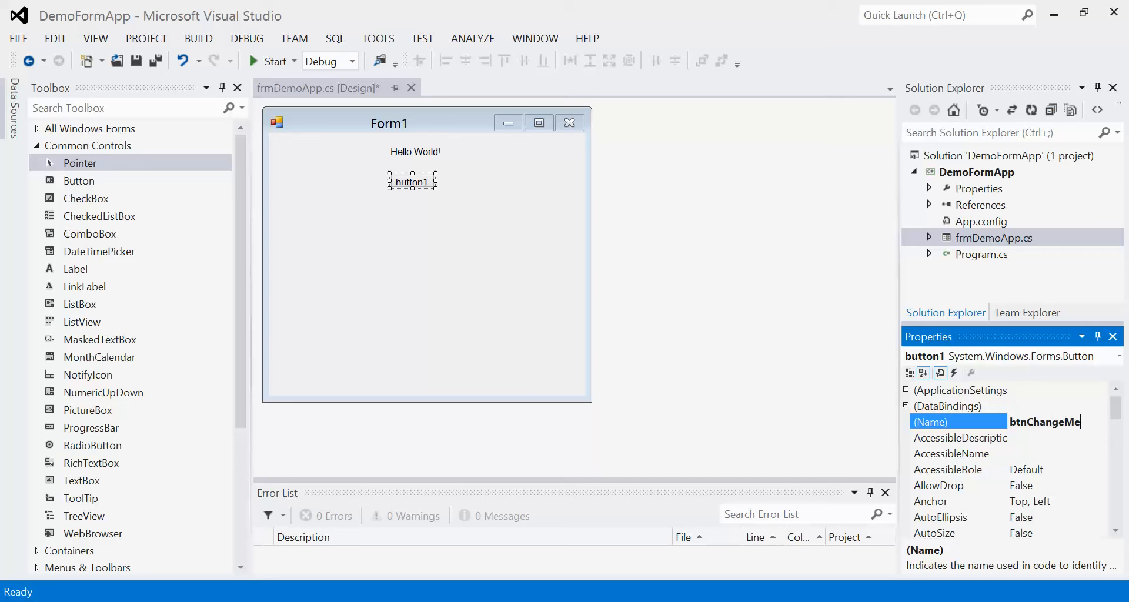
pyautogui.write('sa')
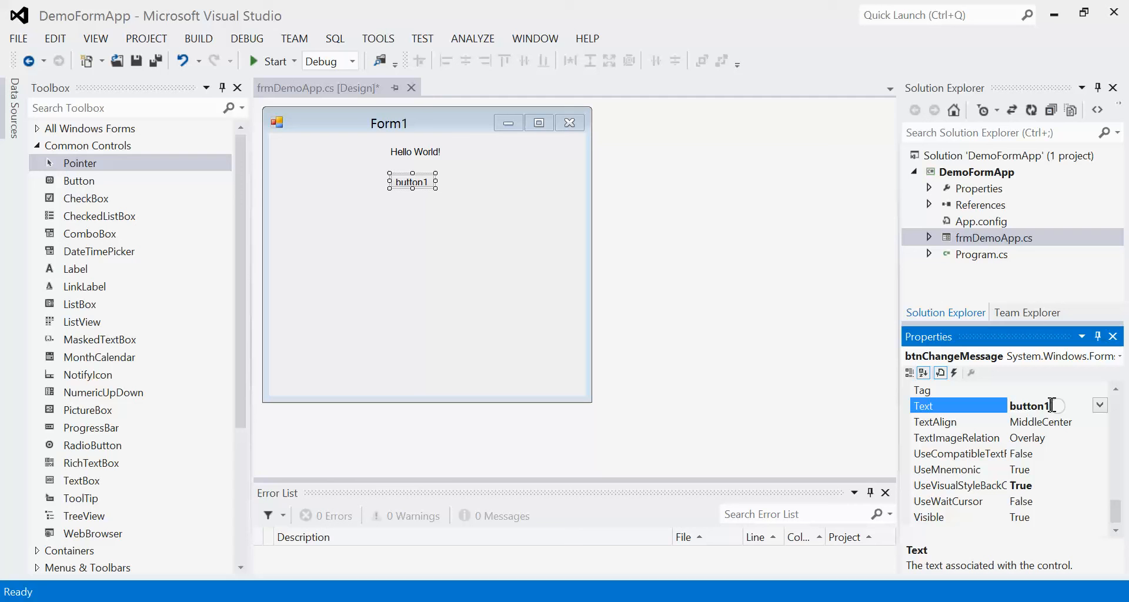
# - Caption btnChangeMessage as "Change" and enlarge it on the form
pyautogui.write('Change')
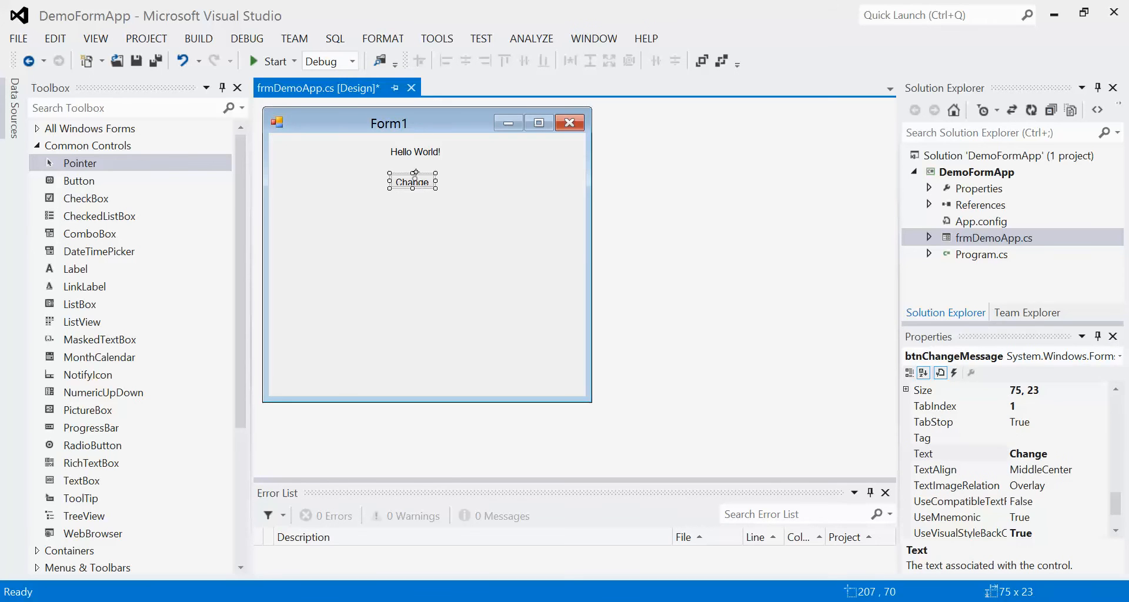
pyautogui.moveTo(446, 200)
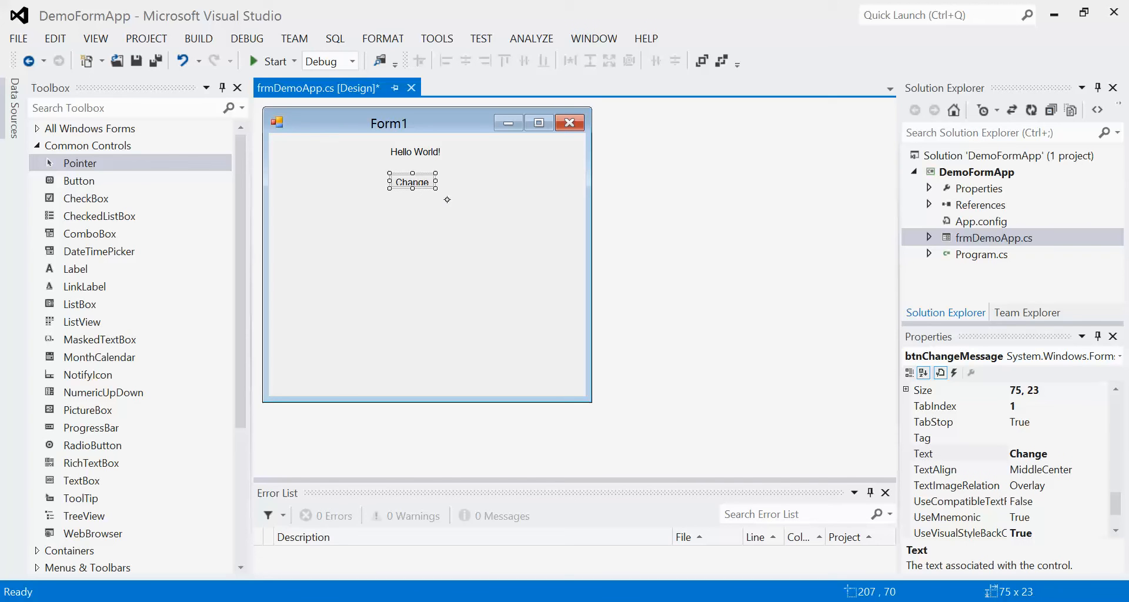
pyautogui.moveTo(439, 190); pyautogui.dragTo(448, 200)
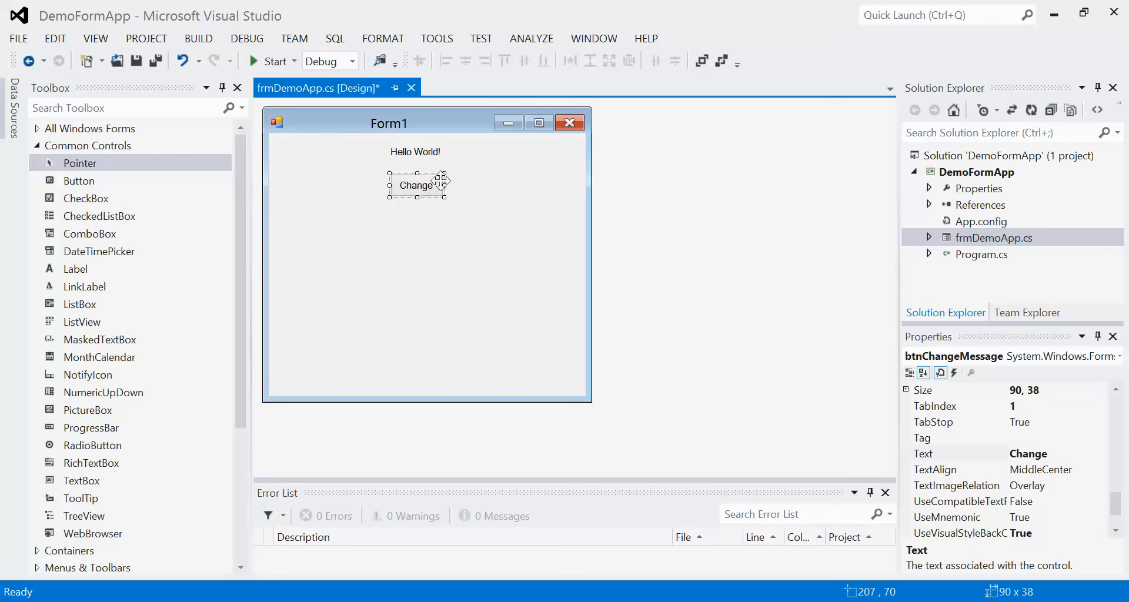
pyautogui.click(479, 227)
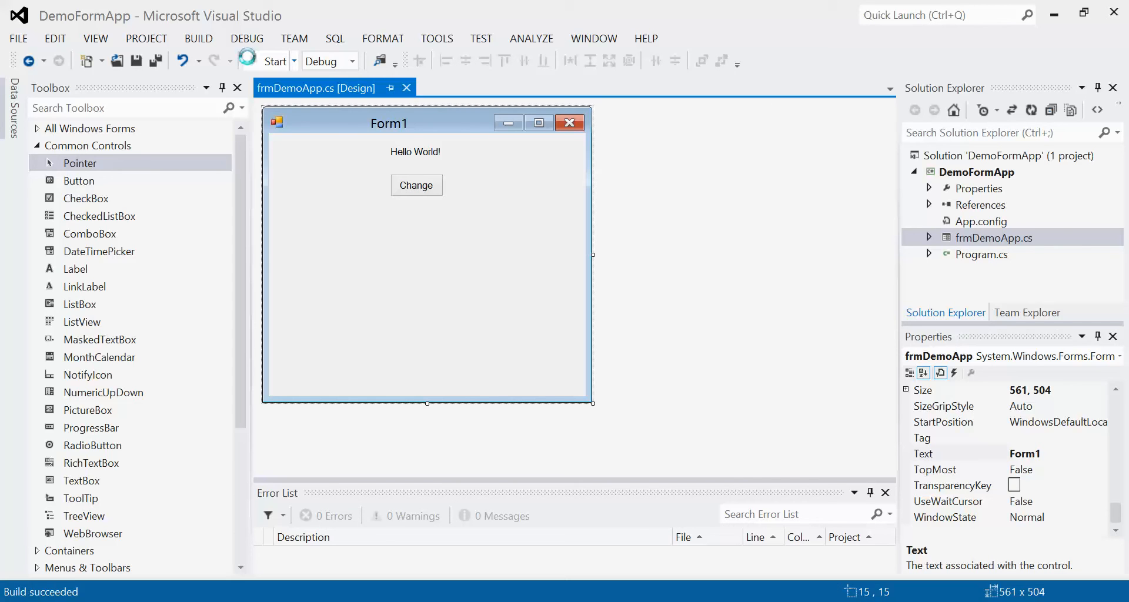
pyautogui.click(268, 61)
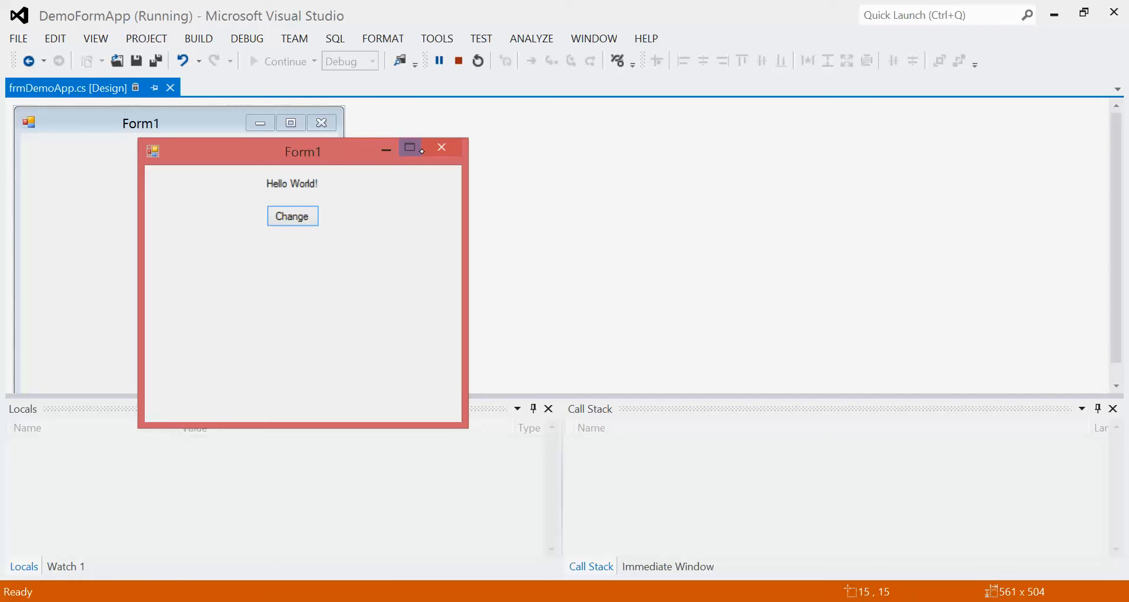
pyautogui.click(476, 61)
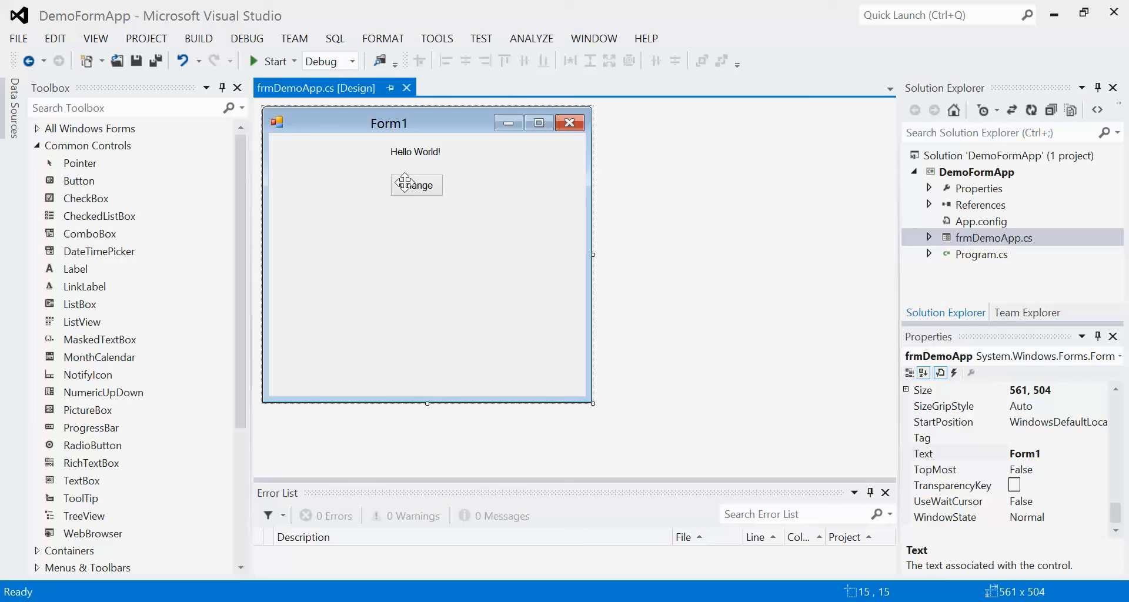
# - Select the Change button and show its Events list scrolled to Click
pyautogui.click(416, 185)
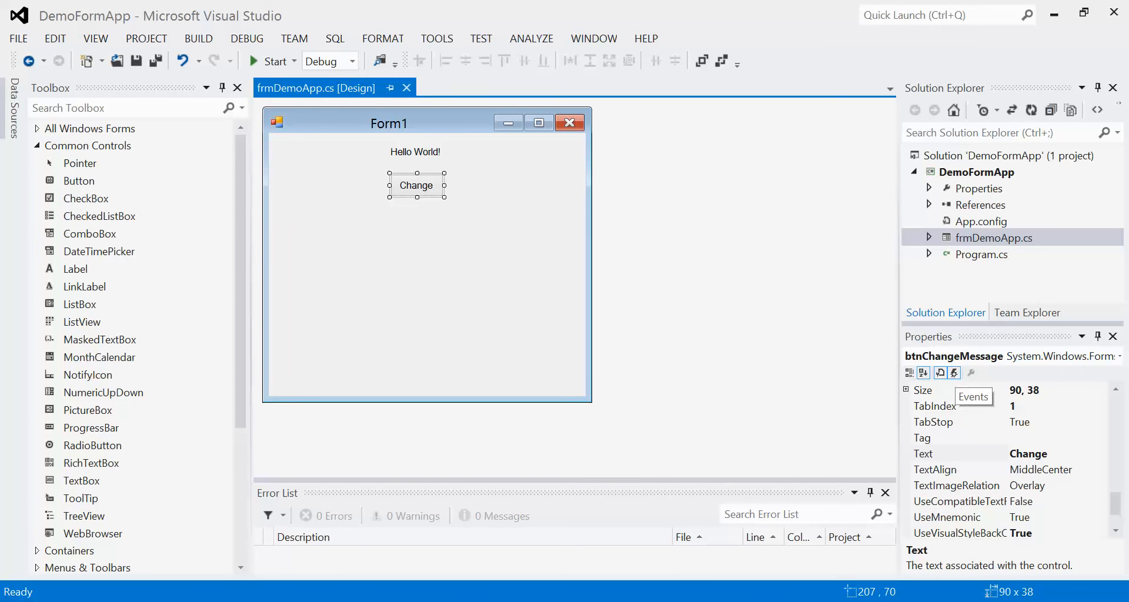
pyautogui.click(954, 373)
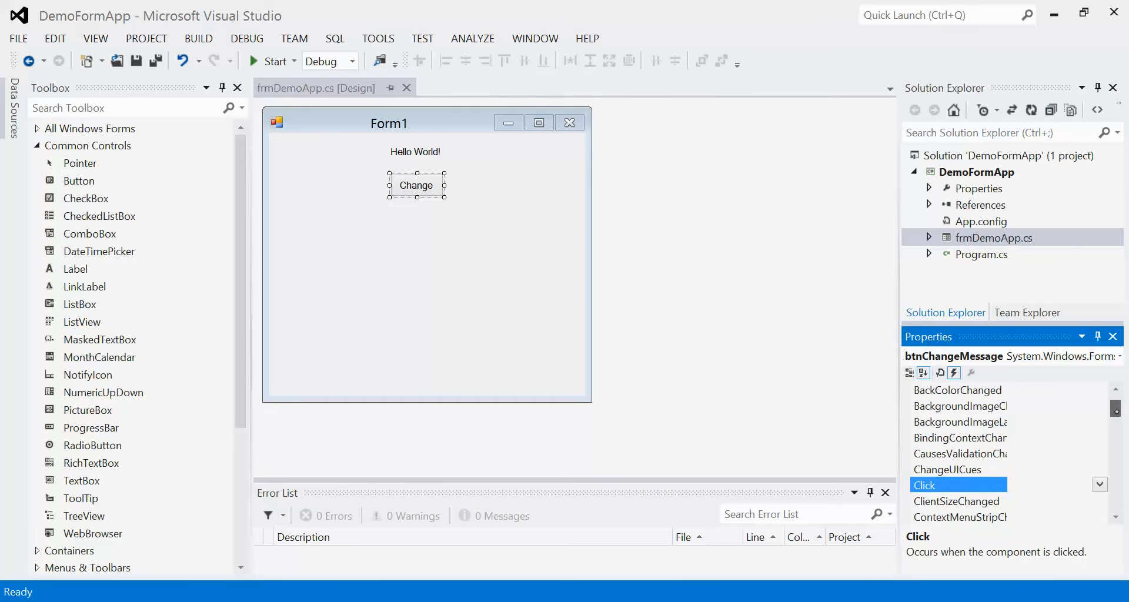
pyautogui.scroll(-3)
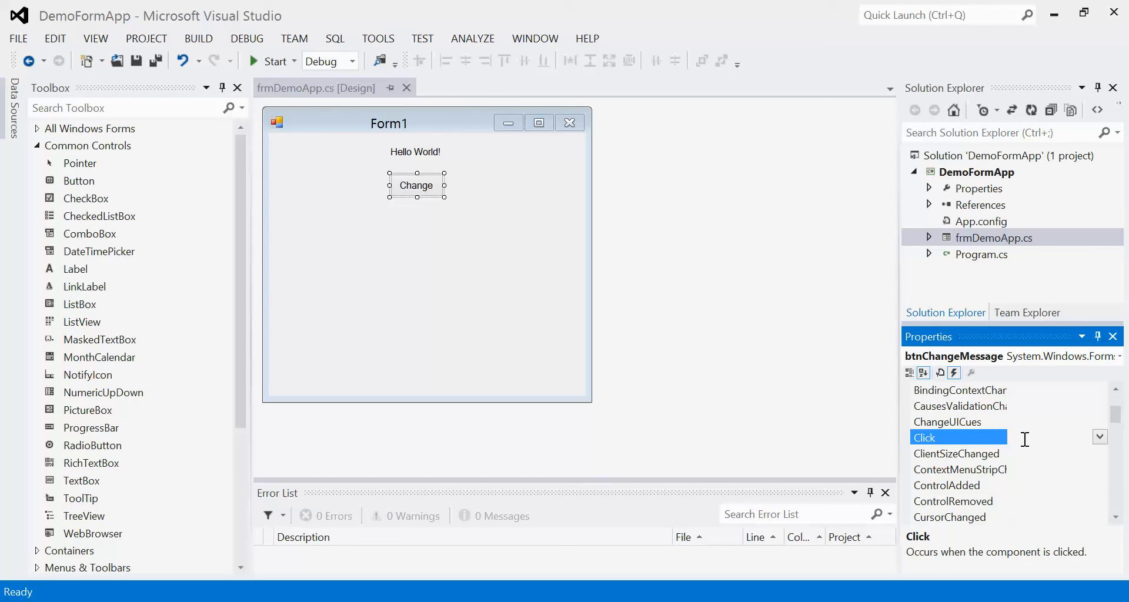
pyautogui.moveTo(1021, 436)
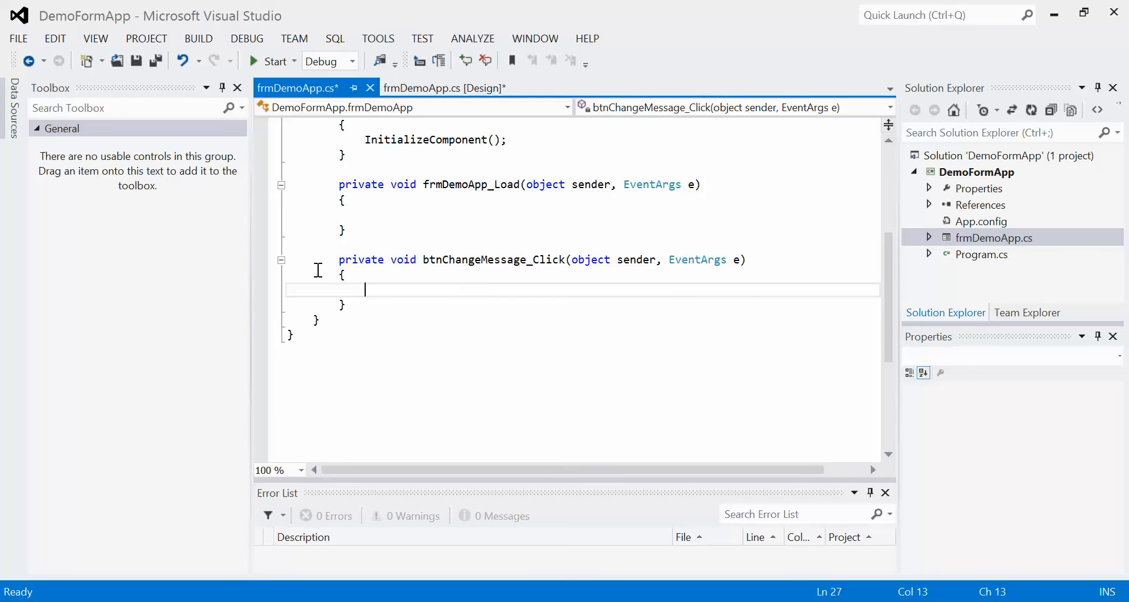
pyautogui.moveTo(416, 214)
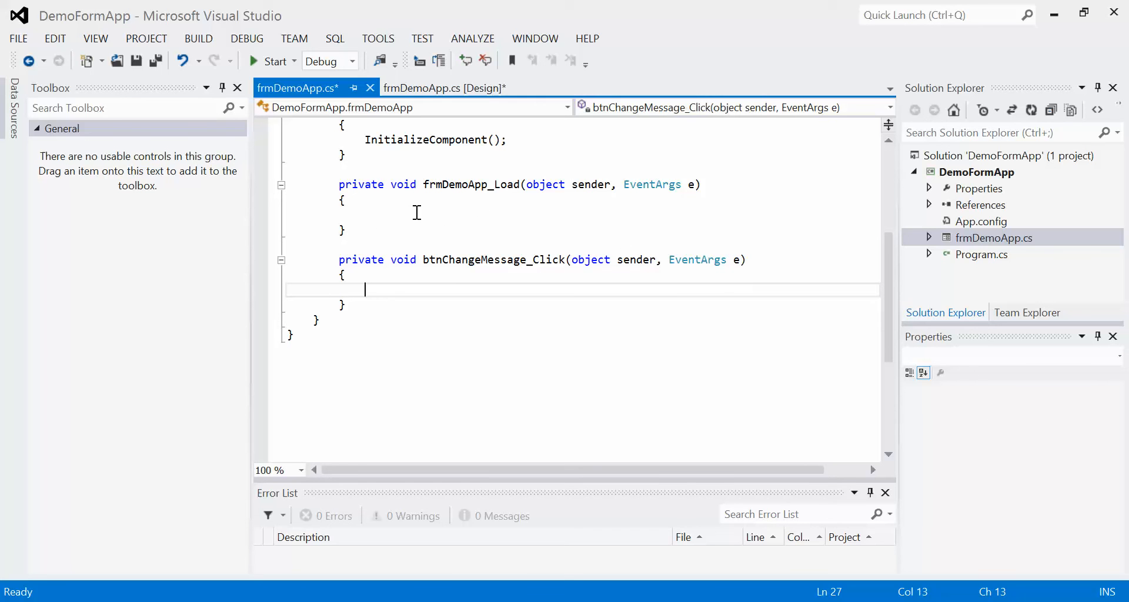
pyautogui.moveTo(267, 88)
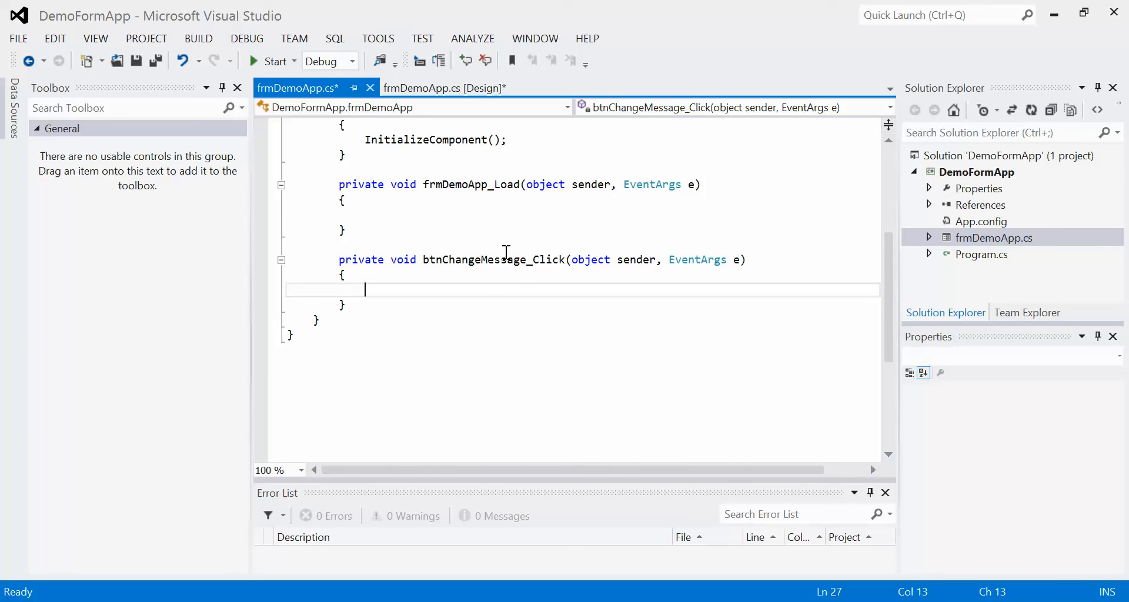
pyautogui.moveTo(573, 295)
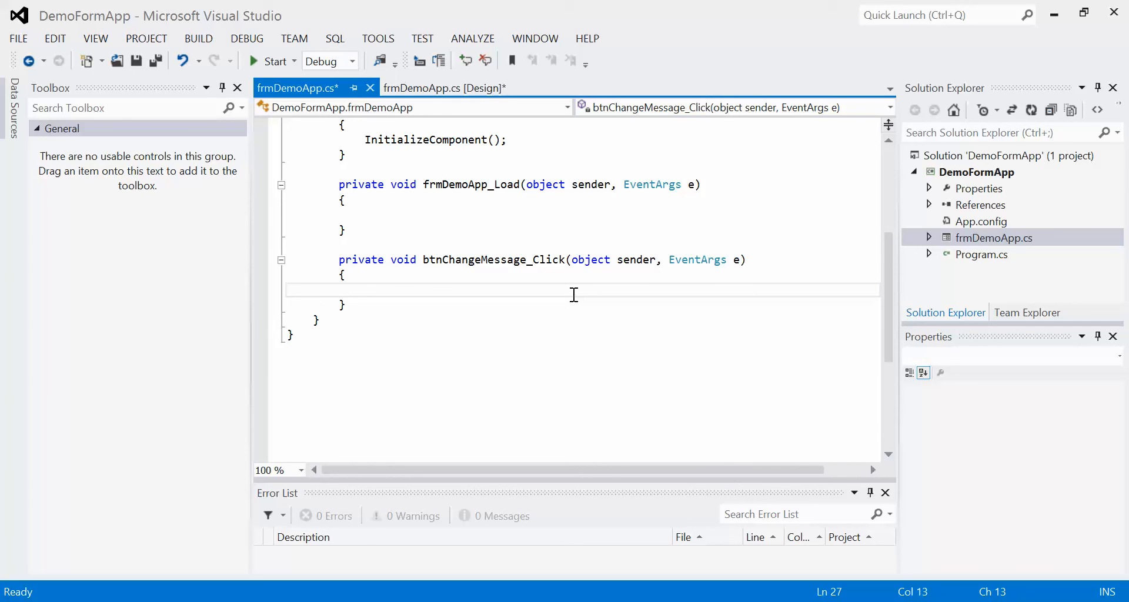
pyautogui.moveTo(430, 266)
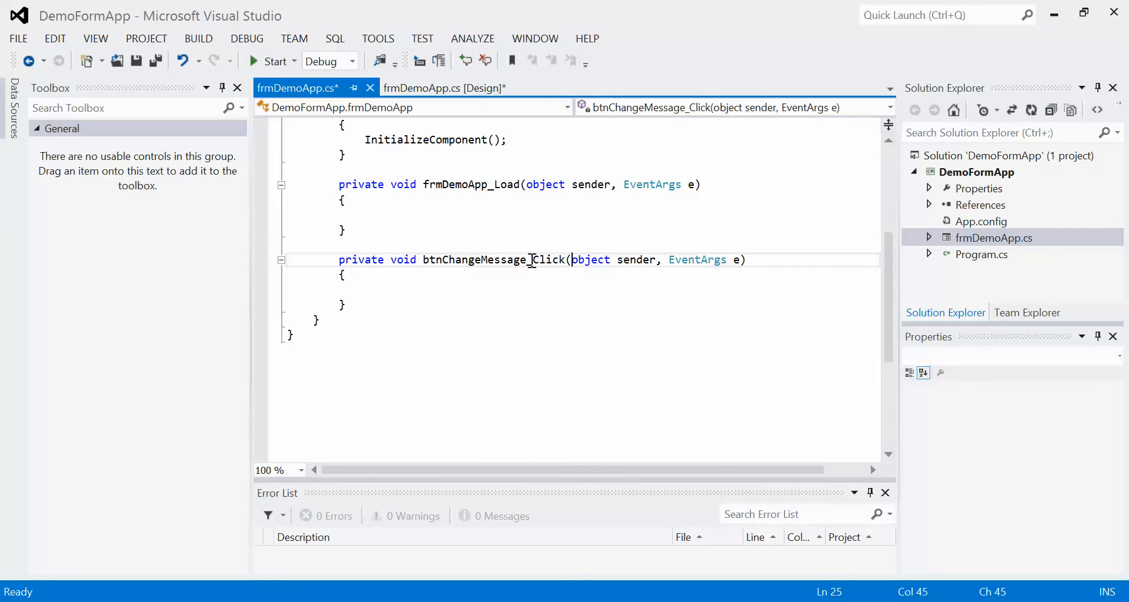
pyautogui.moveTo(438, 268)
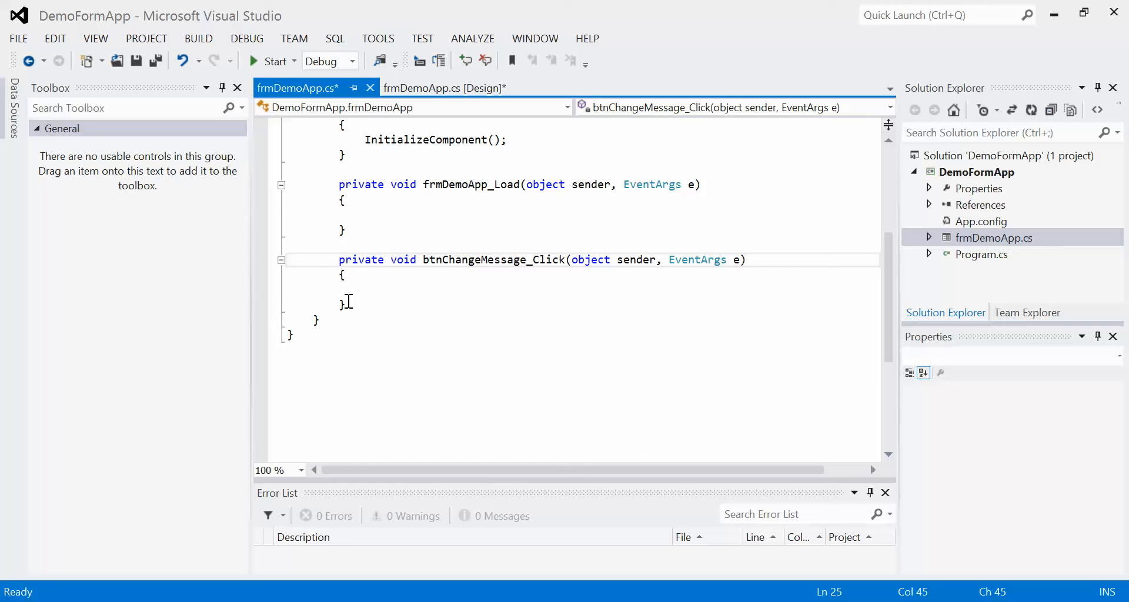
pyautogui.moveTo(399, 317)
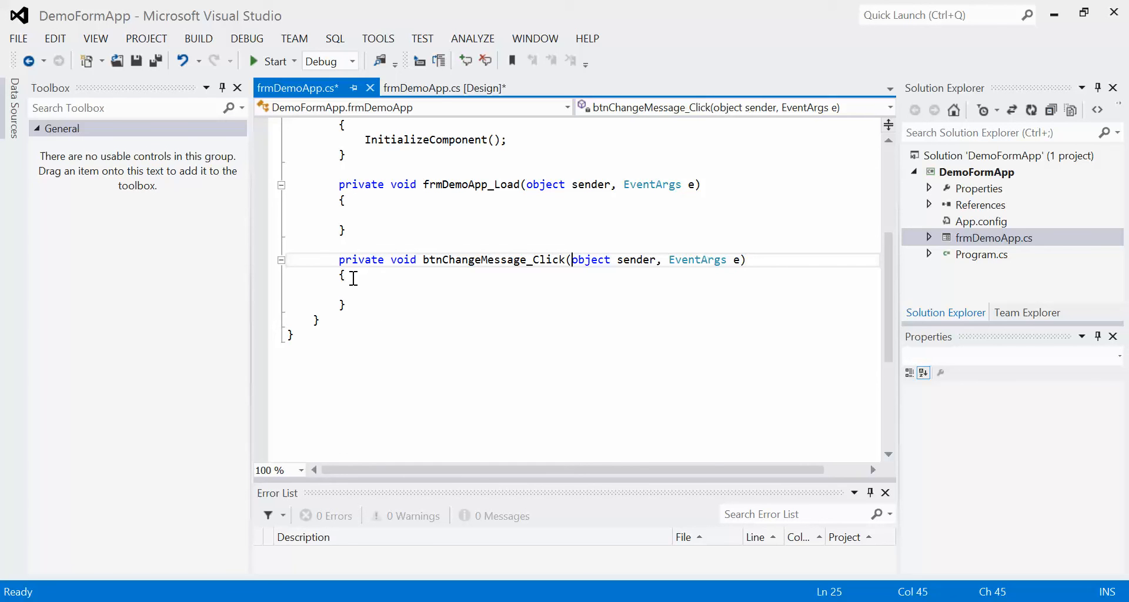
pyautogui.moveTo(357, 293)
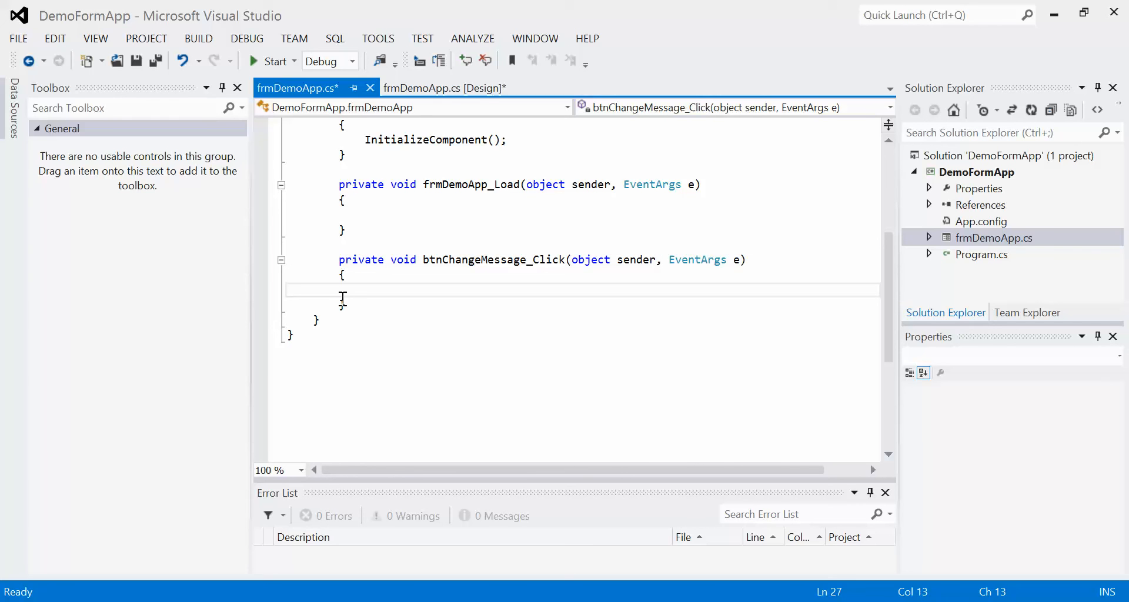
pyautogui.moveTo(340, 310)
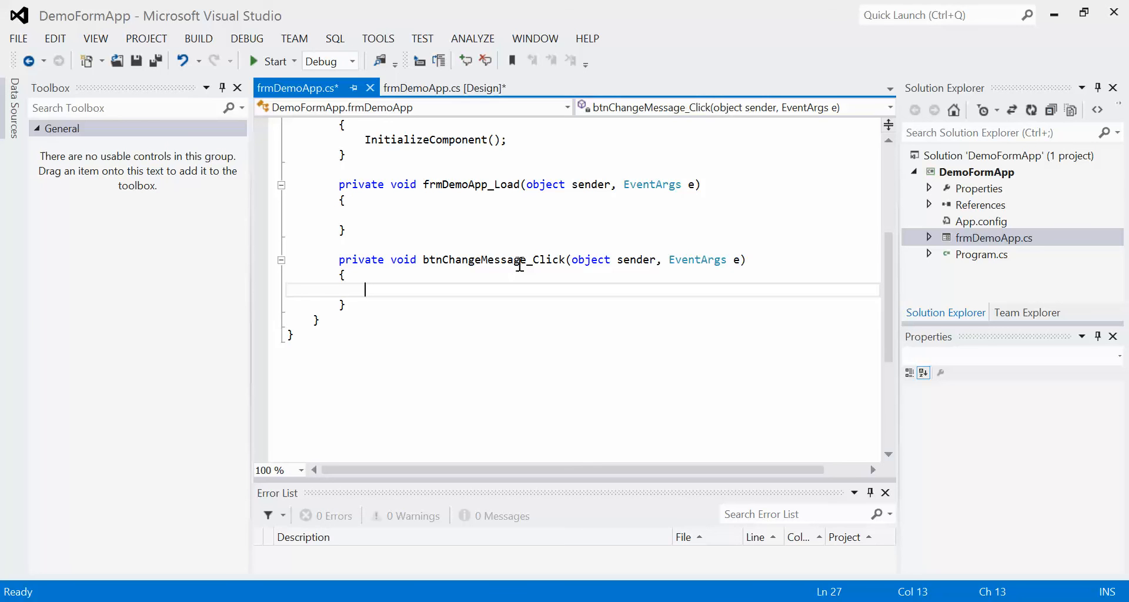
pyautogui.moveTo(478, 272)
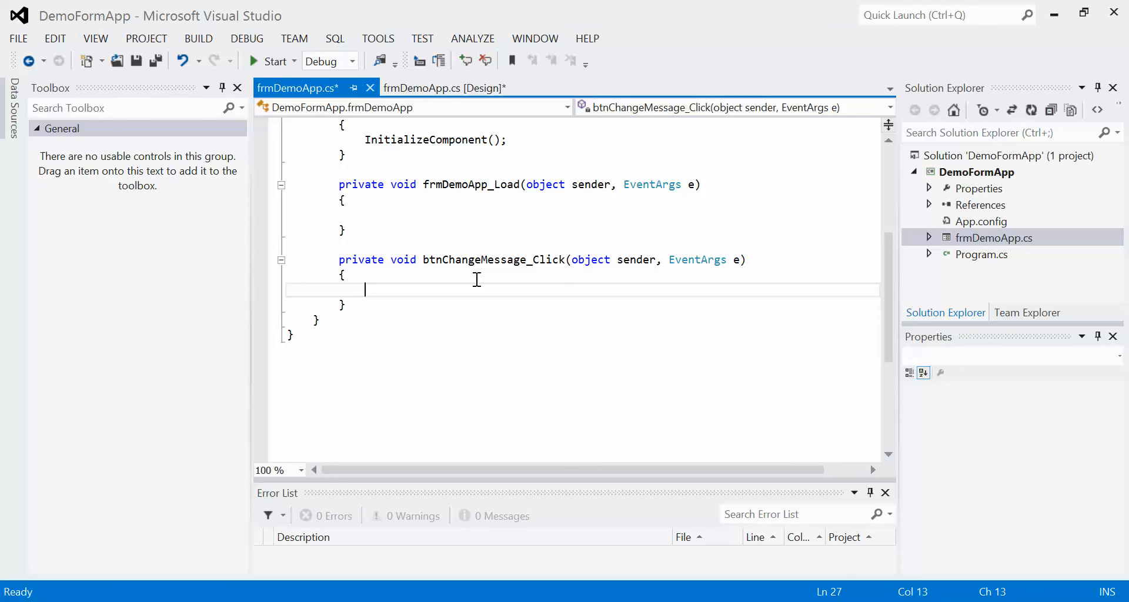
# - Return to Form1's design view after generating btnChangeMessage_Click
pyautogui.click(440, 88)
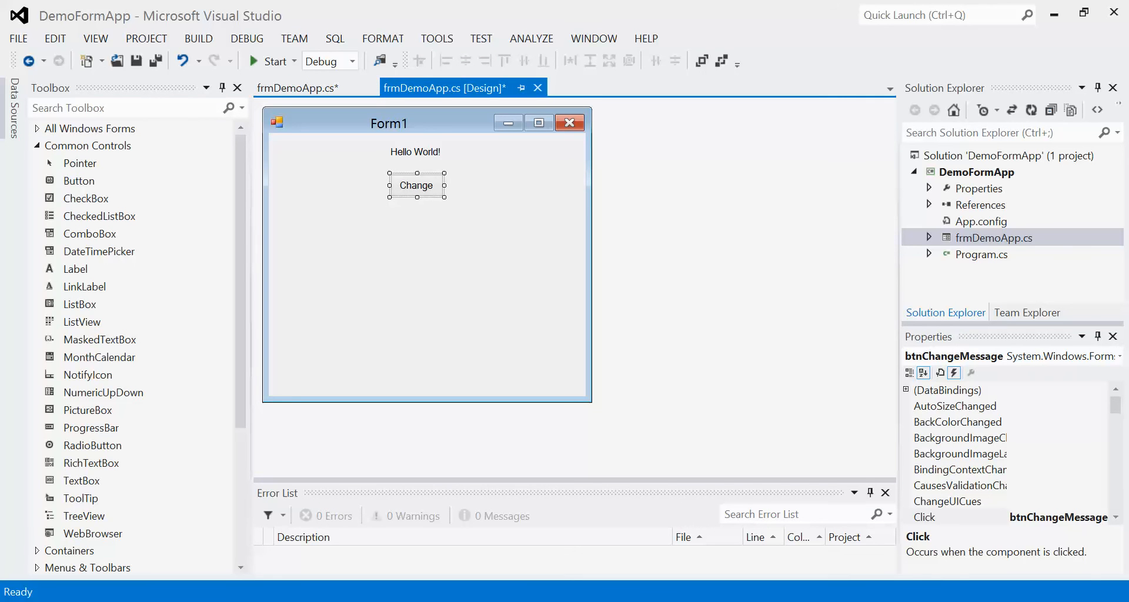
pyautogui.moveTo(402, 152)
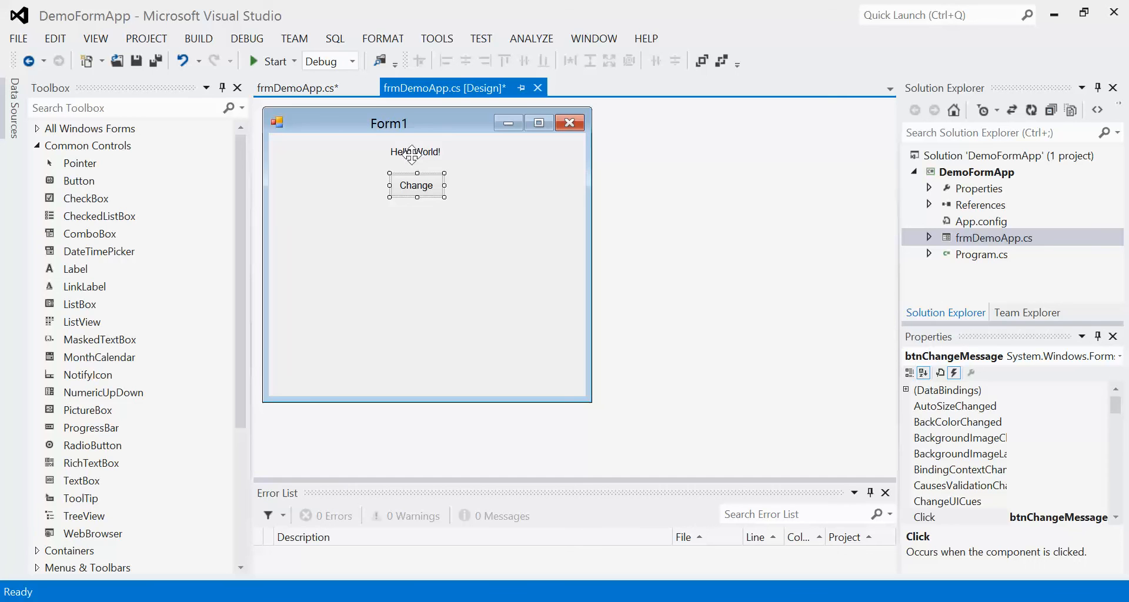
# - Select the Hello World! label so its events are listed in the designer
pyautogui.click(413, 152)
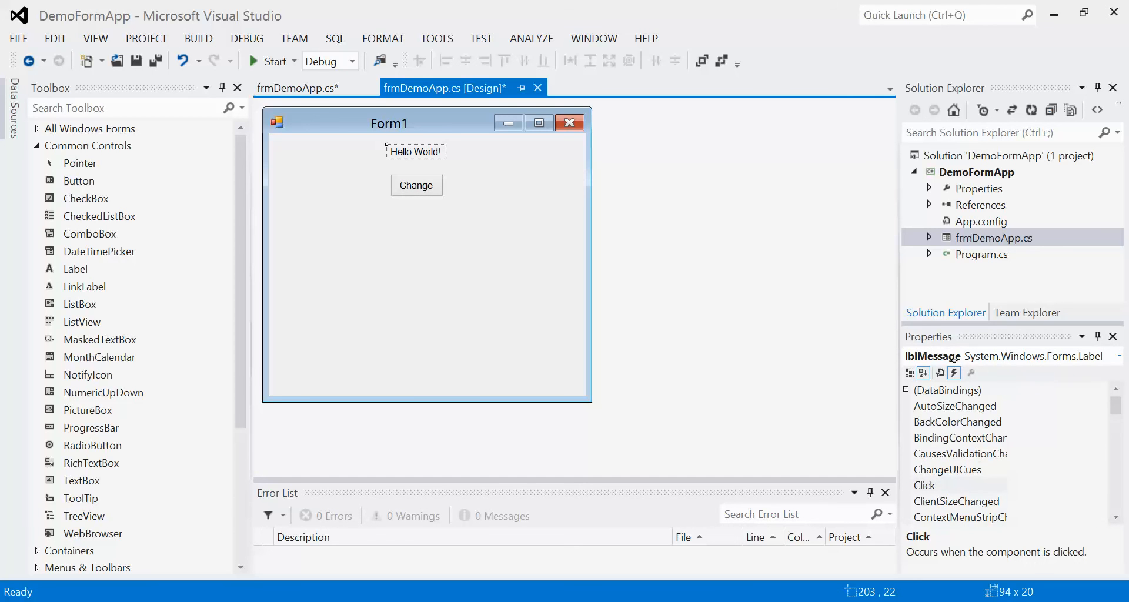
pyautogui.moveTo(313, 88)
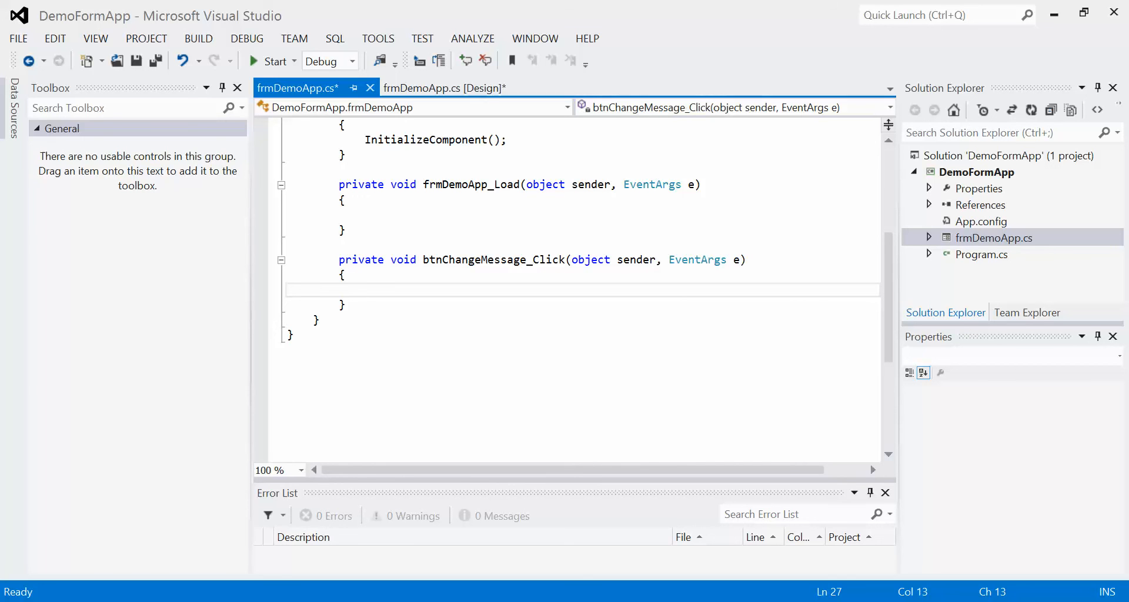
# - Enter lblMessage inside btnChangeMessage_Click via IntelliSense completion
pyautogui.write('lbl')
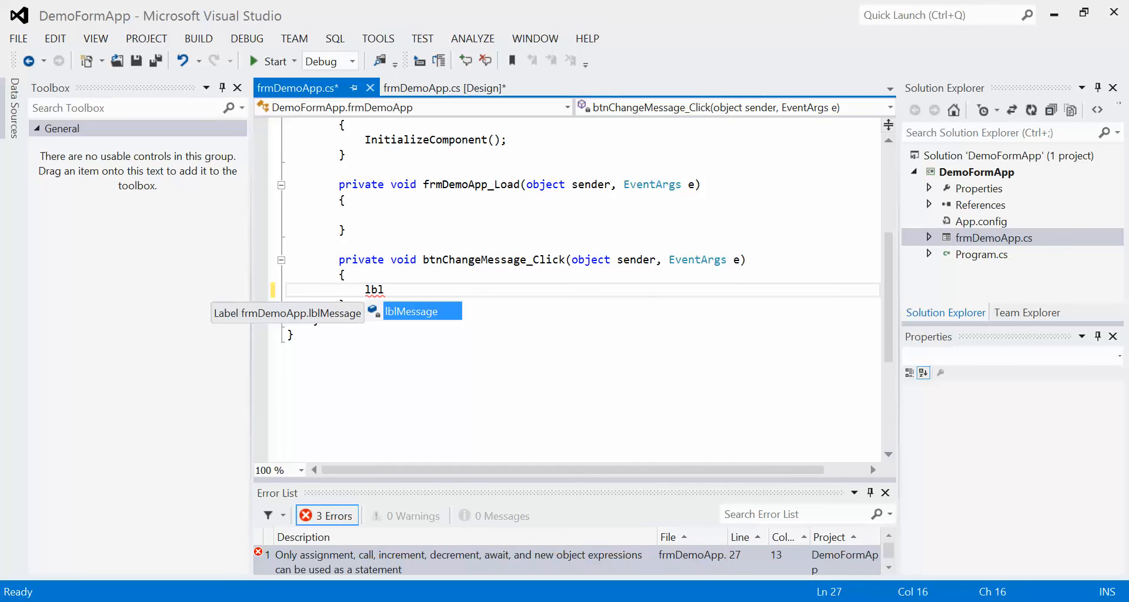
pyautogui.moveTo(352, 271)
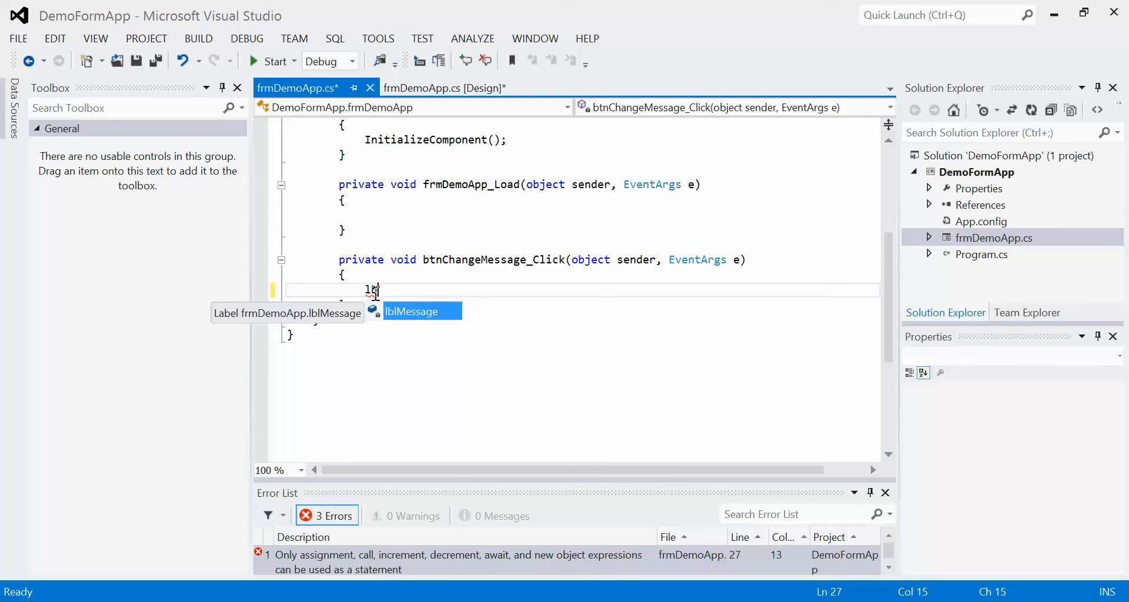
pyautogui.write('b')
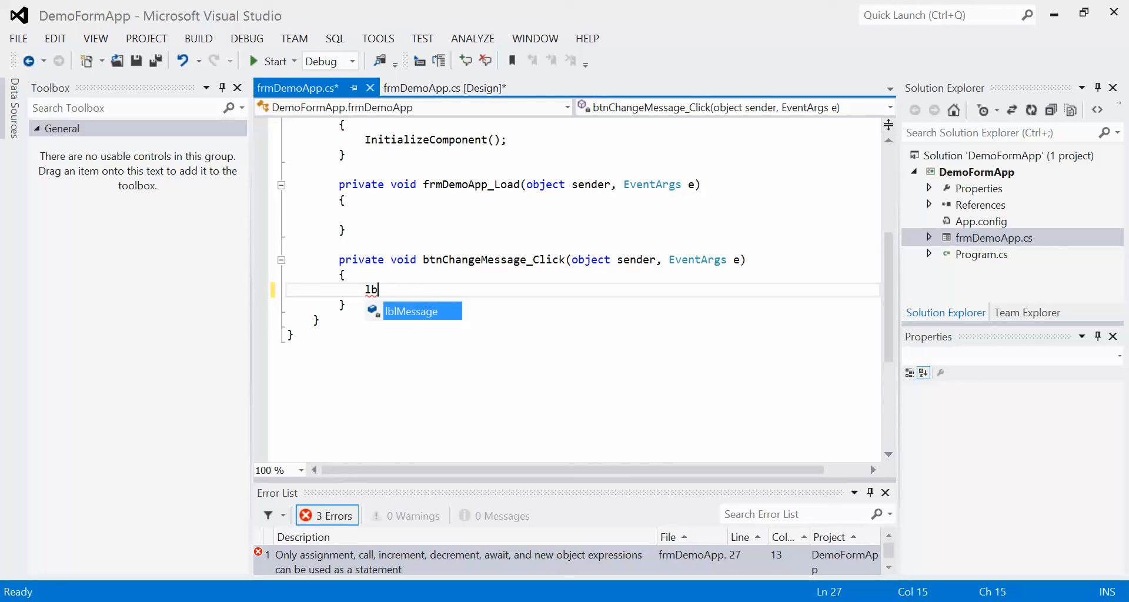
pyautogui.press('Tab')
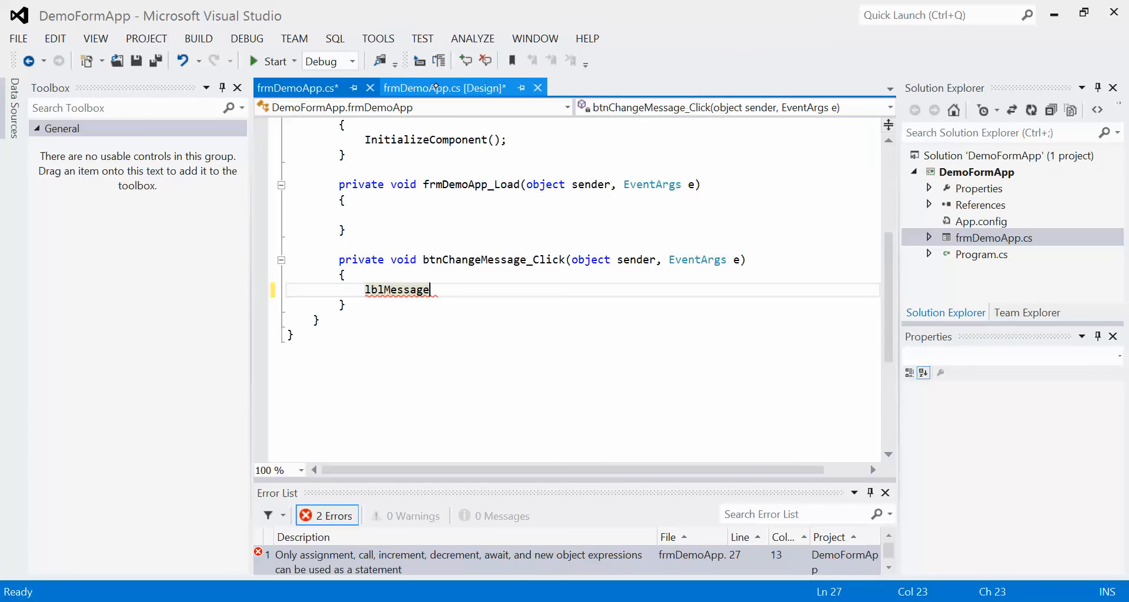
pyautogui.click(444, 88)
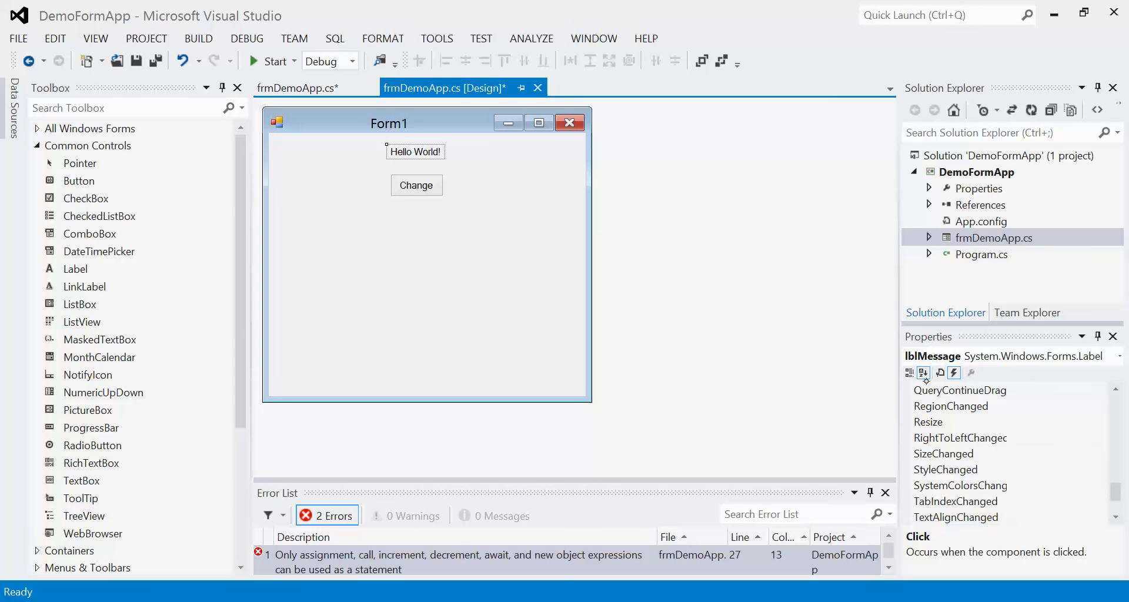
pyautogui.click(910, 373)
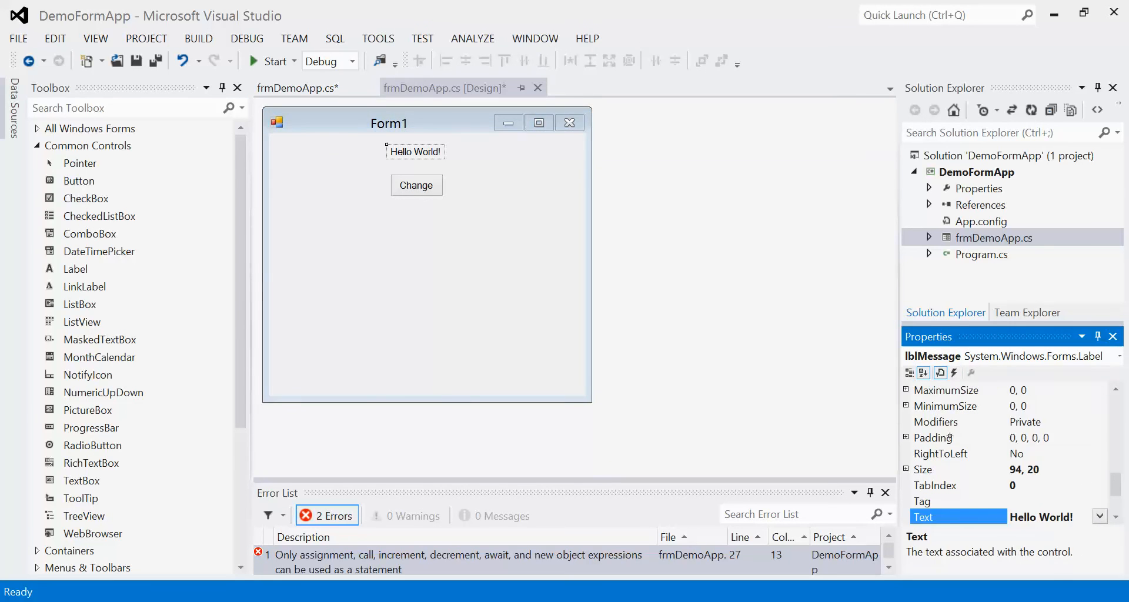
pyautogui.moveTo(971, 373)
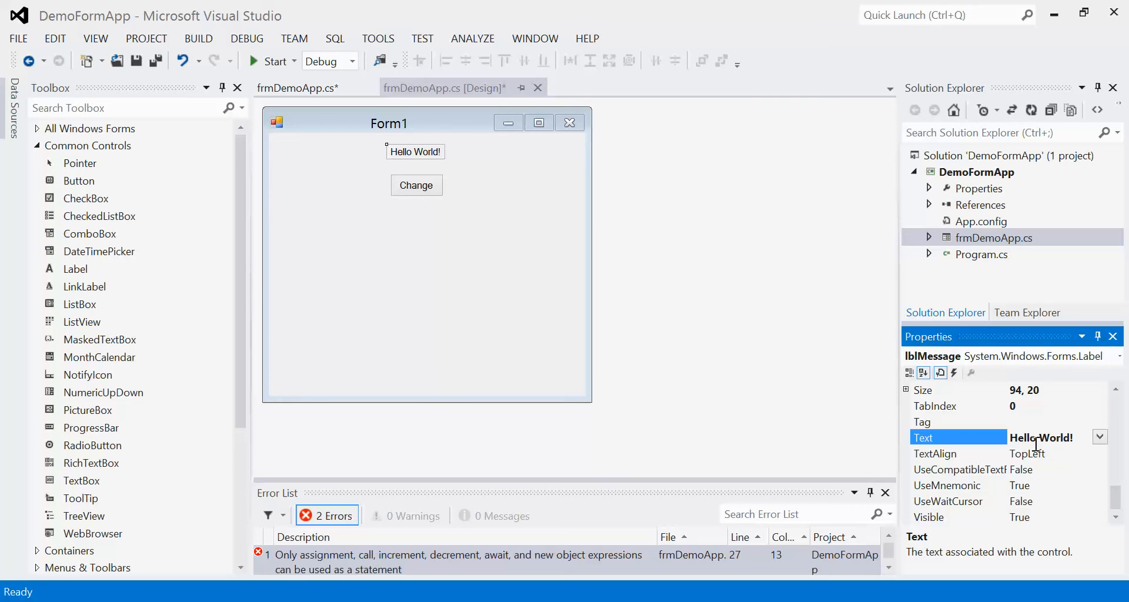
pyautogui.click(296, 88)
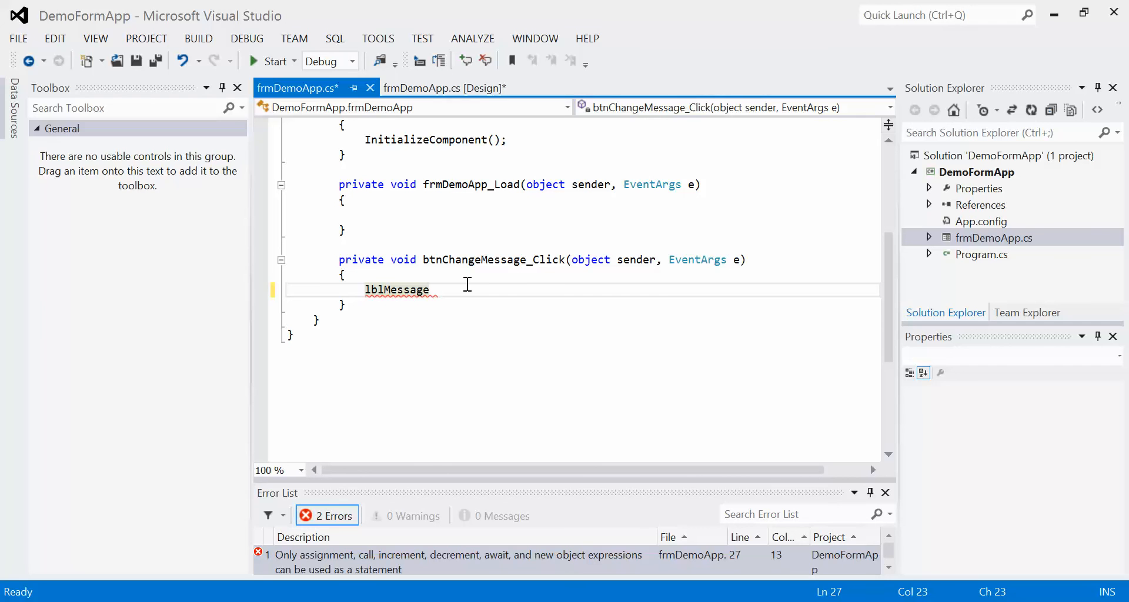
# - Extend the handler line to lblMessage.Text with correct capitalisation
pyautogui.write('.')
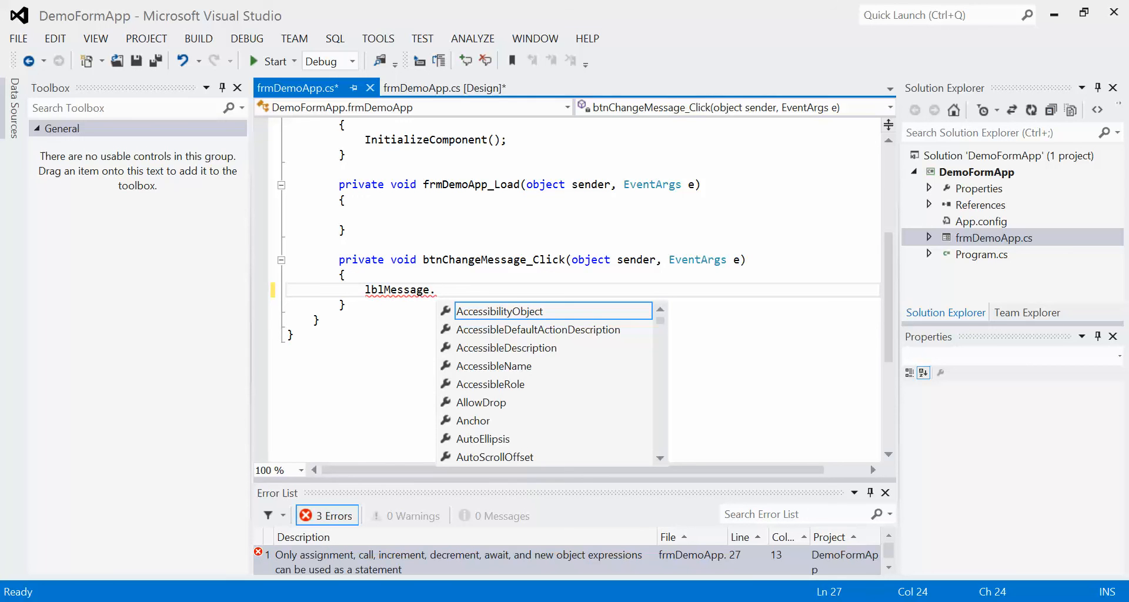
pyautogui.write('t')
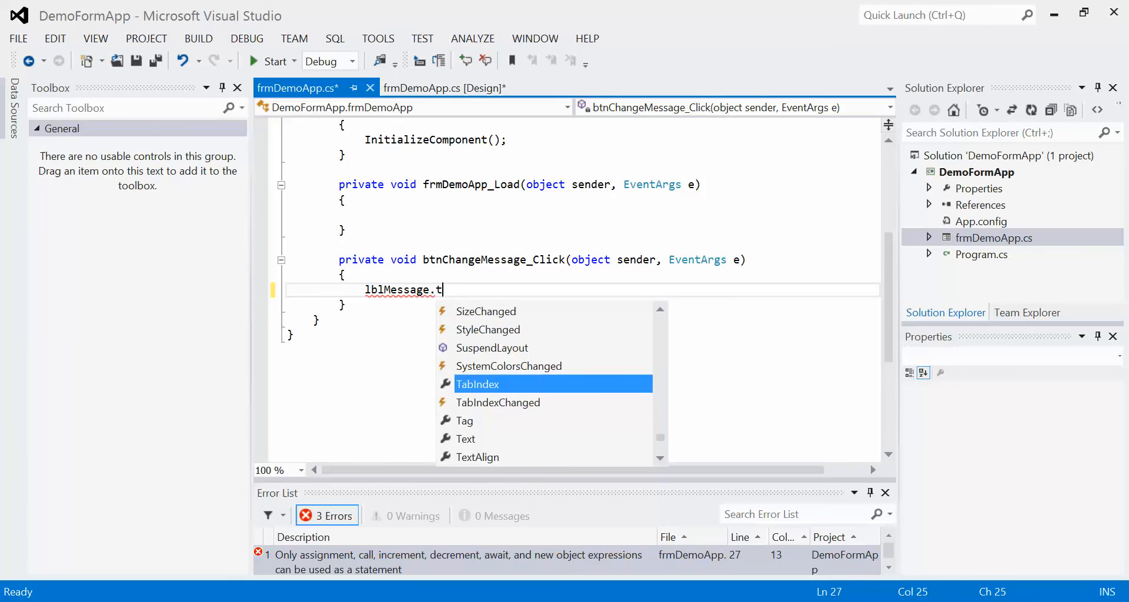
pyautogui.moveTo(478, 384)
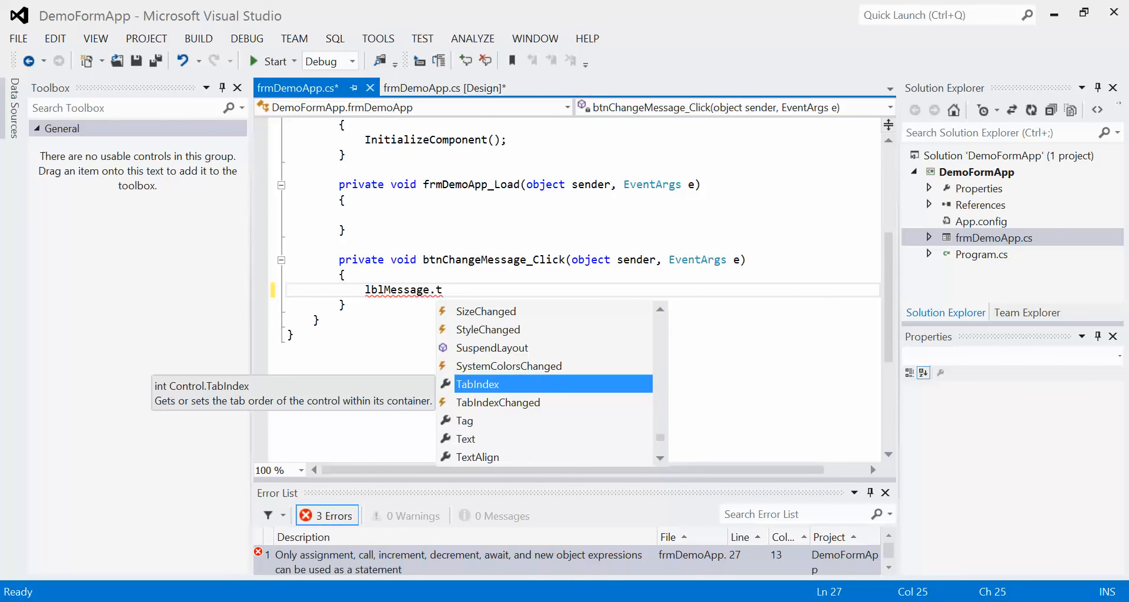
pyautogui.write('ext')
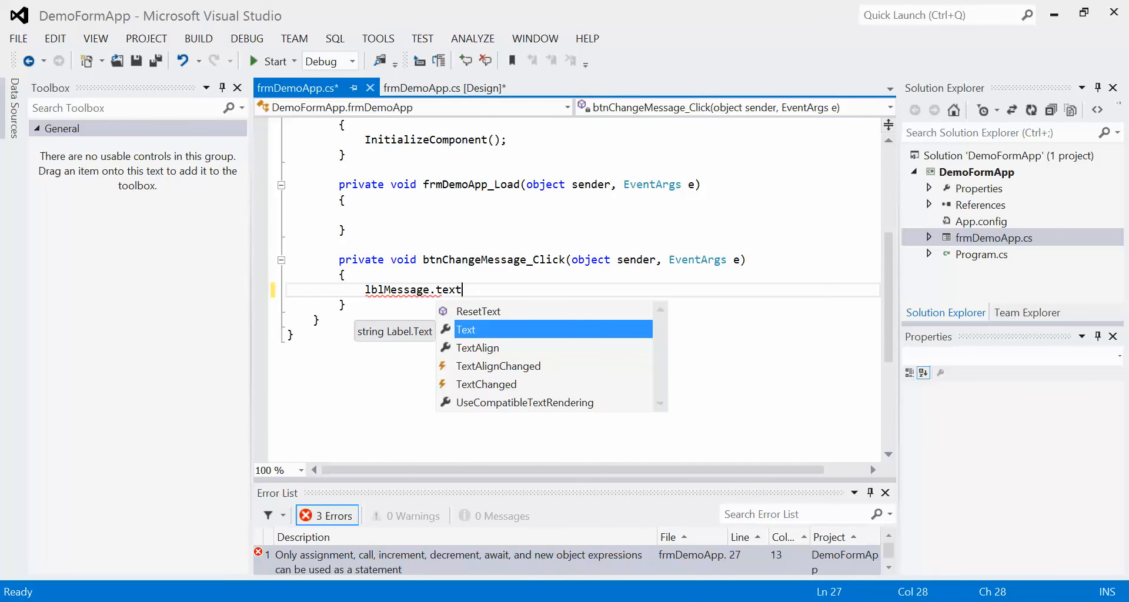
pyautogui.moveTo(435, 278)
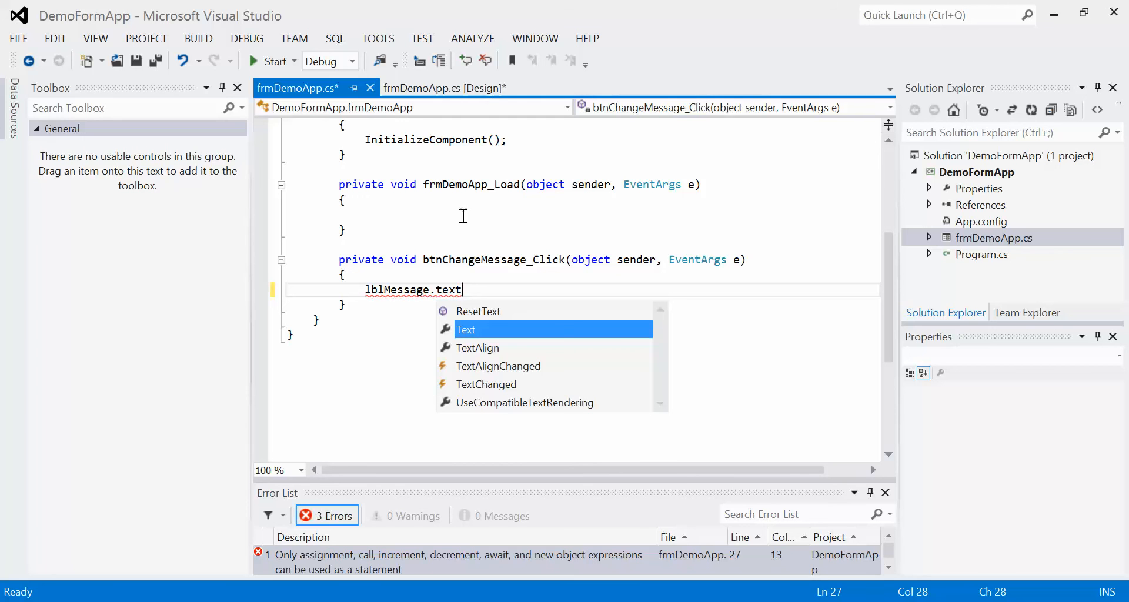
pyautogui.press('Backspace')
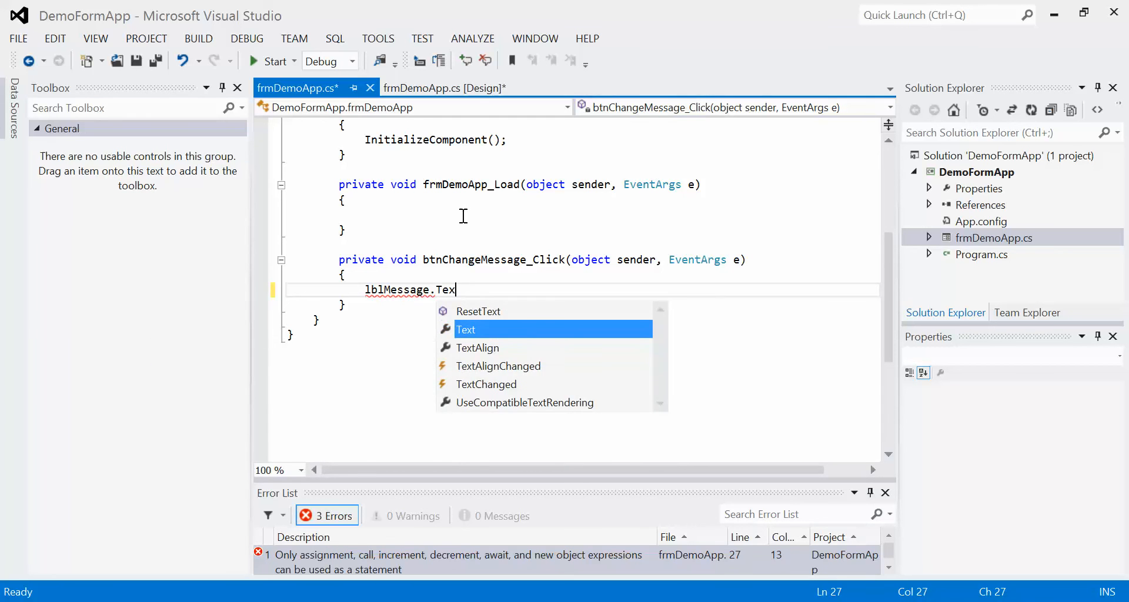
pyautogui.write('t')
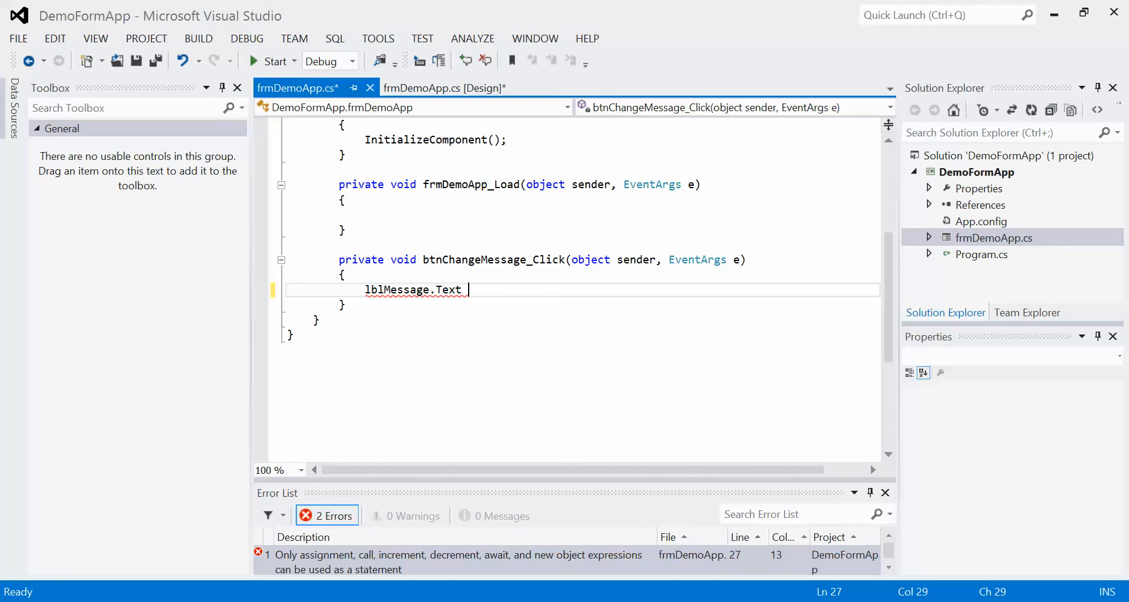
# - Complete the statement lblMessage.Text = "Hi World!"; in the handler
pyautogui.write('=')
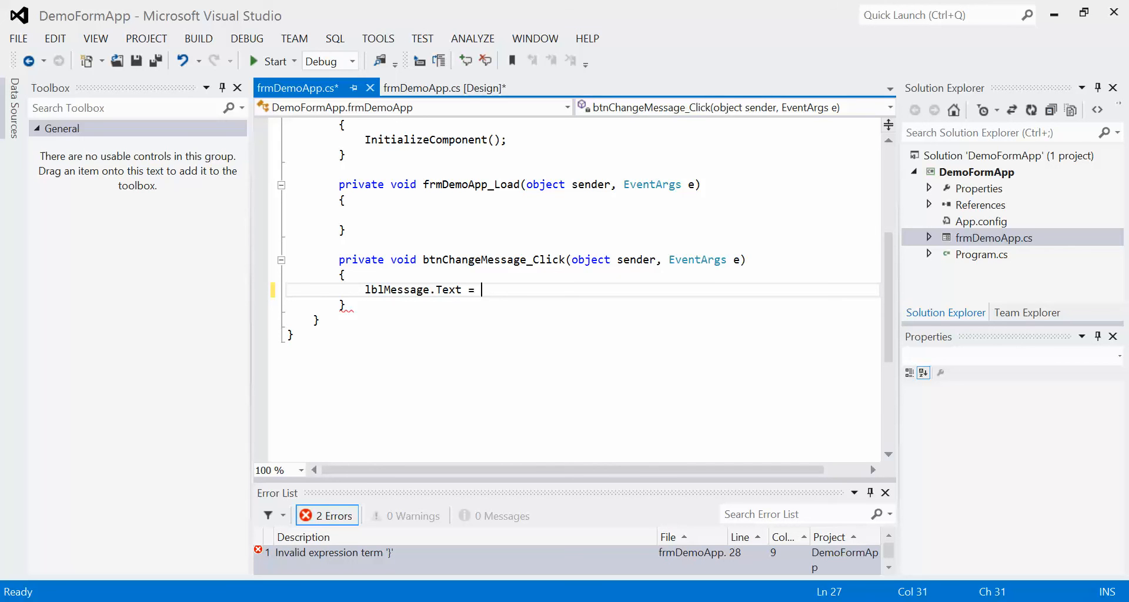
pyautogui.write('"')
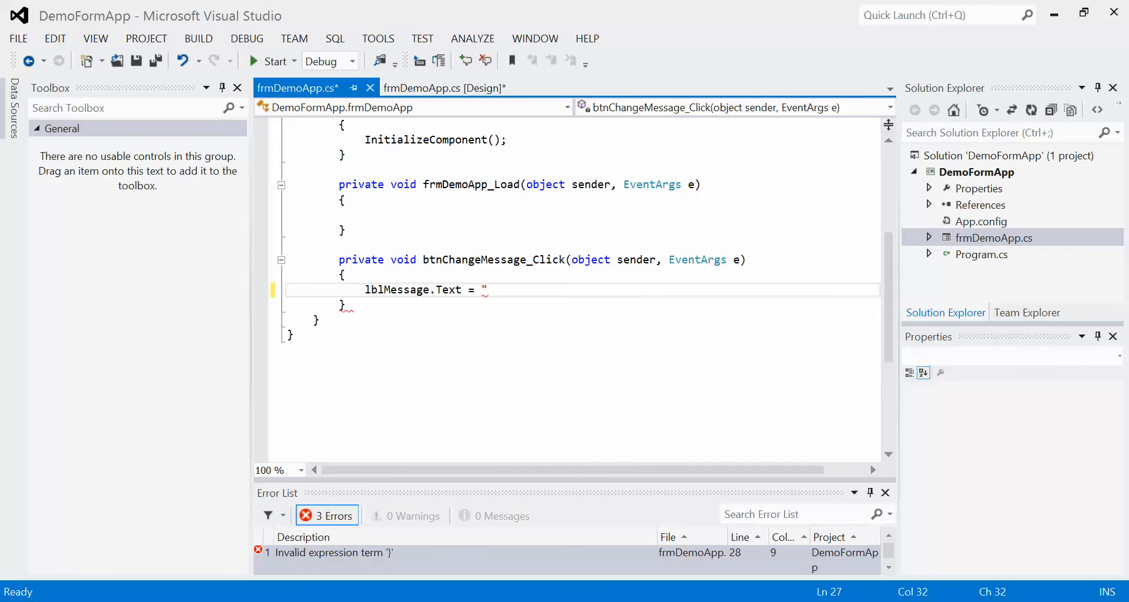
pyautogui.write('Hi World!')
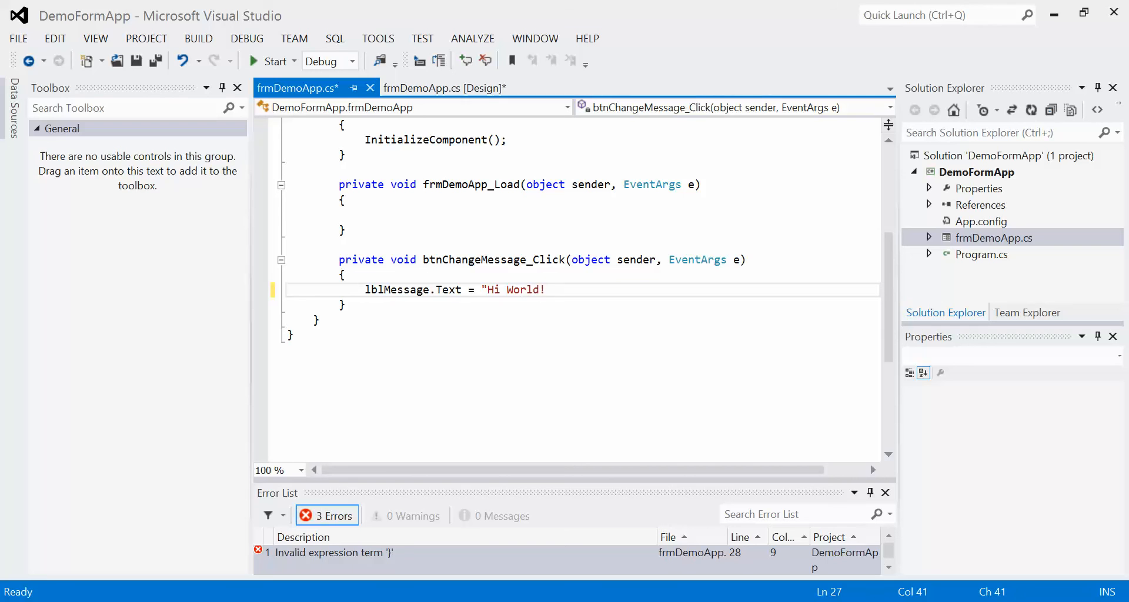
pyautogui.write(';')
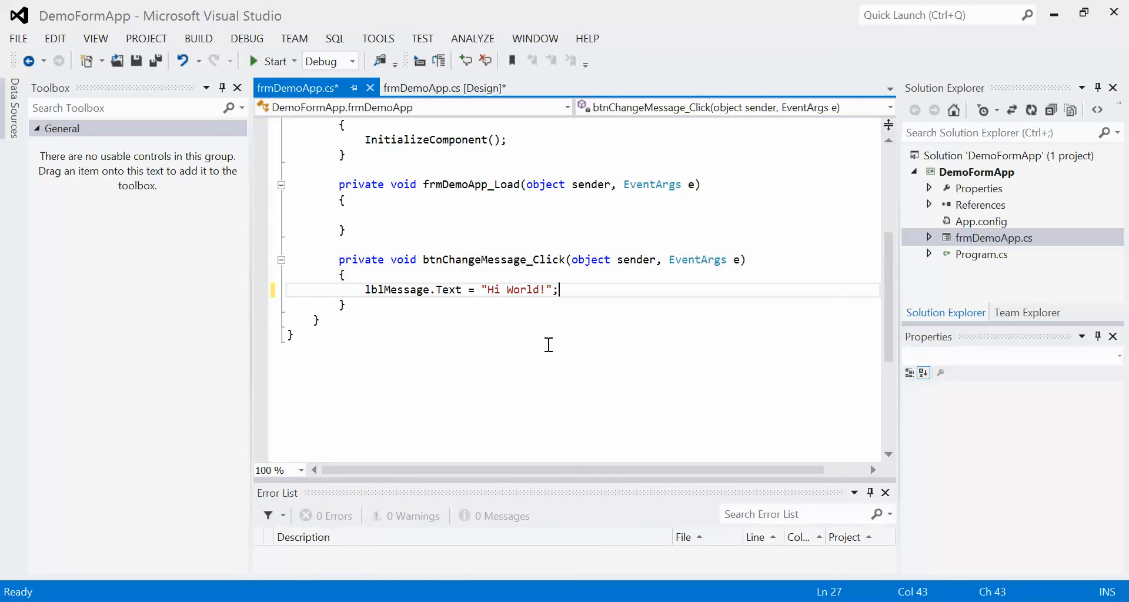
pyautogui.moveTo(606, 212)
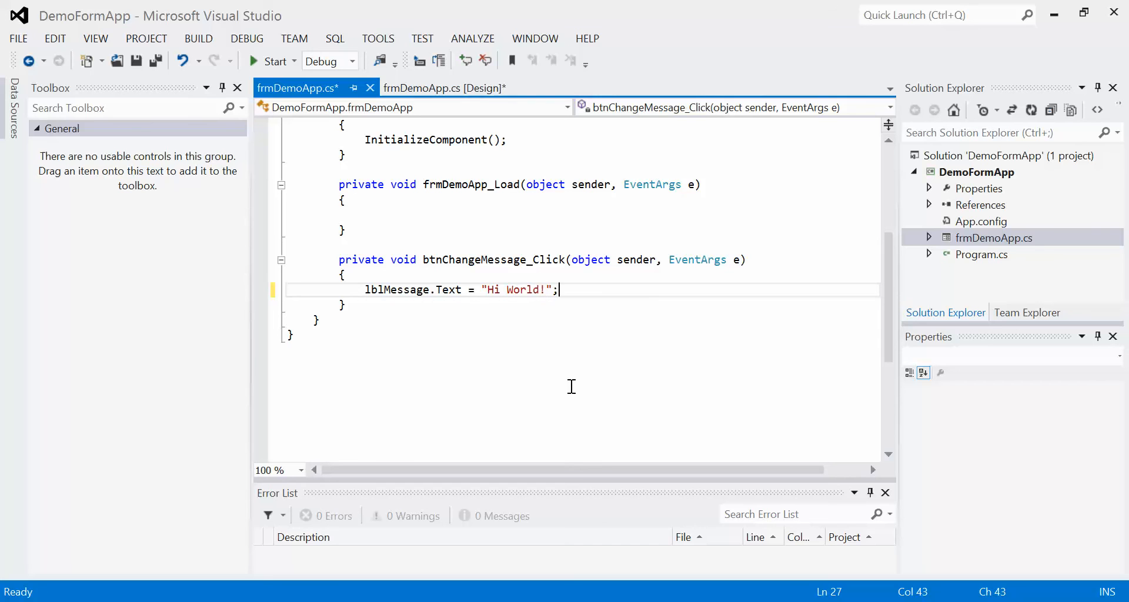
pyautogui.moveTo(576, 316)
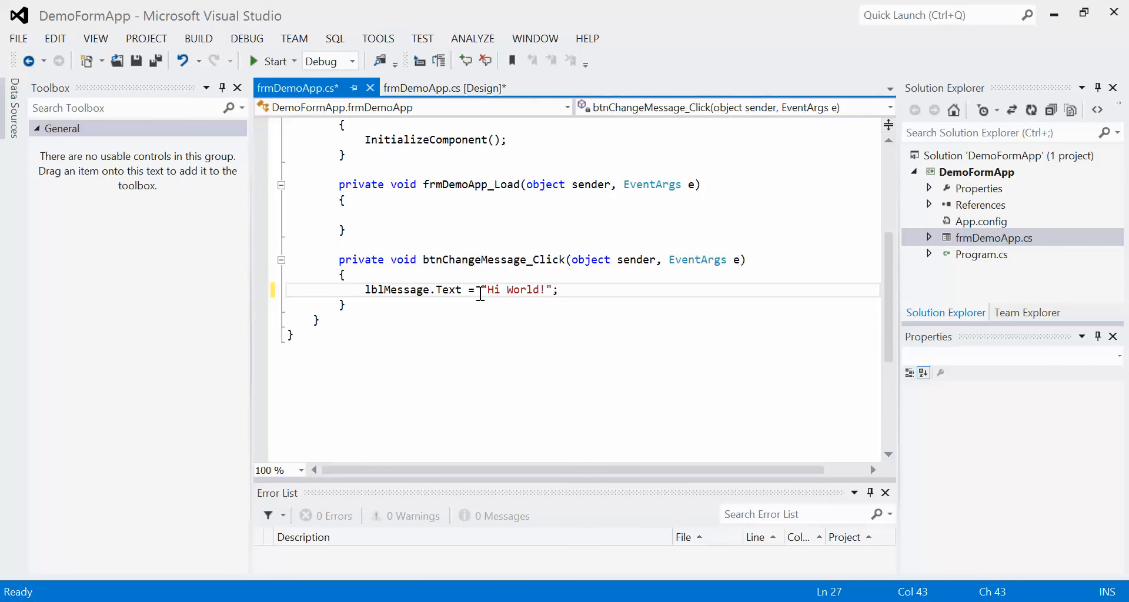
pyautogui.moveTo(557, 372)
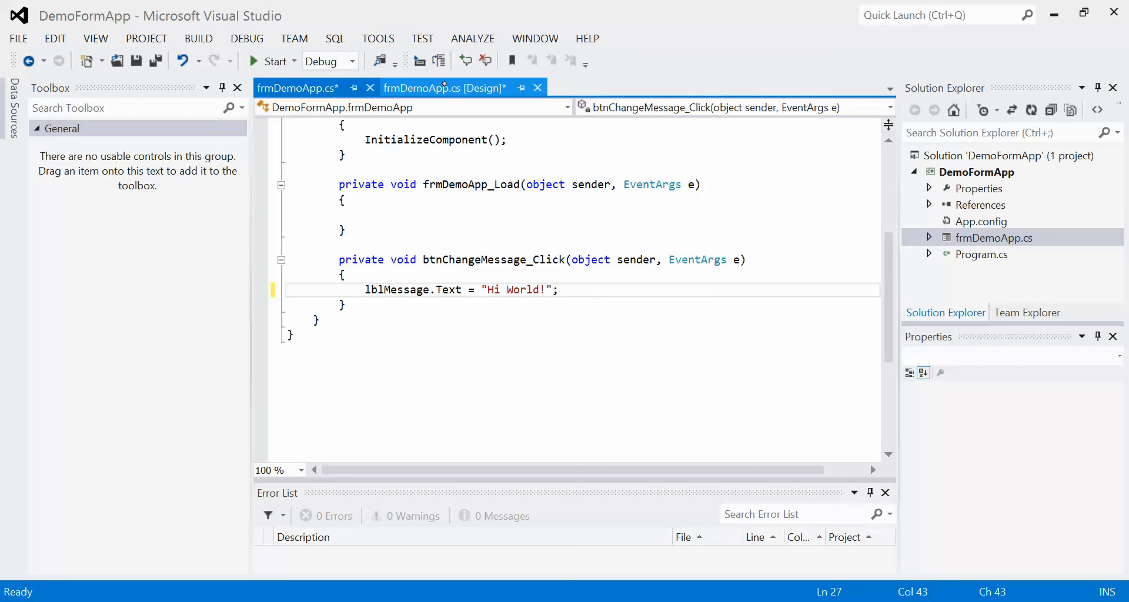
# - Run DemoFormApp from the designer, watch Change set the label to 'Hi World!', then close it
pyautogui.click(442, 88)
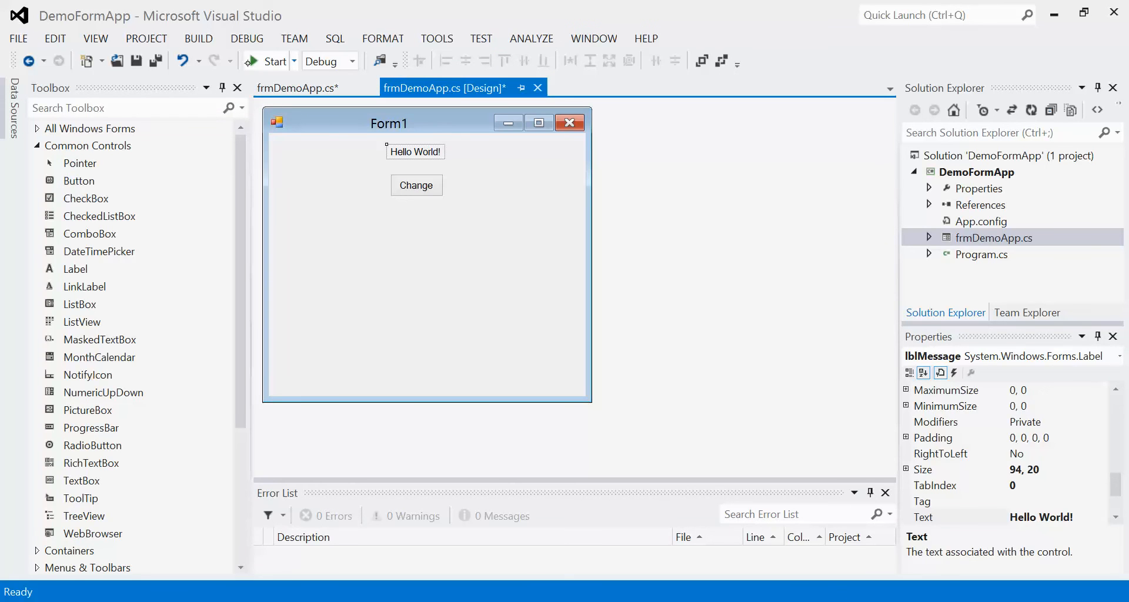
pyautogui.click(275, 61)
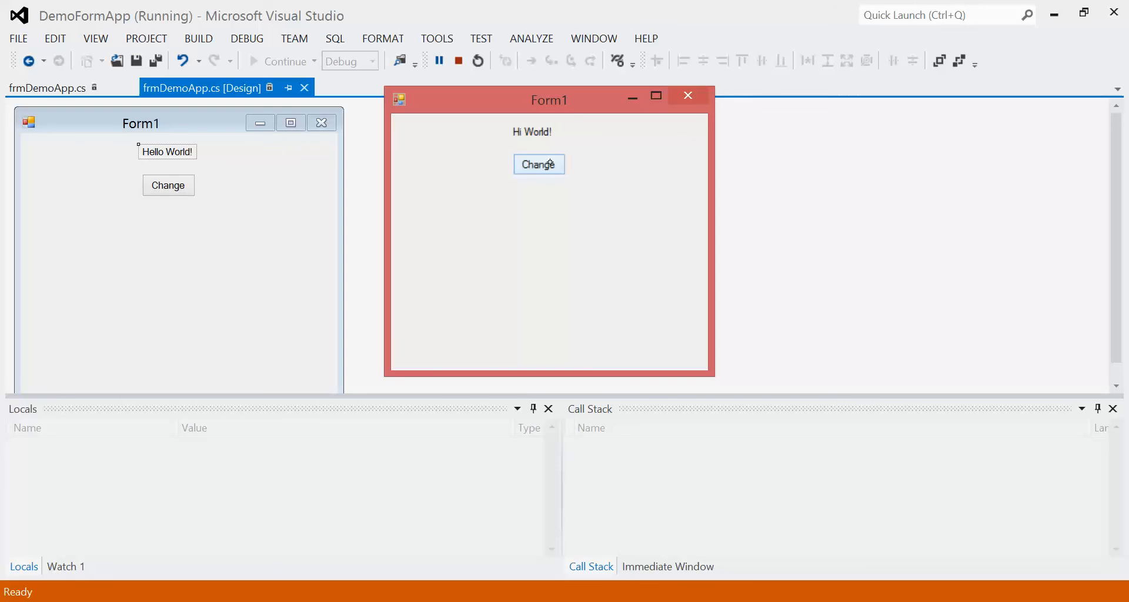
pyautogui.moveTo(540, 164)
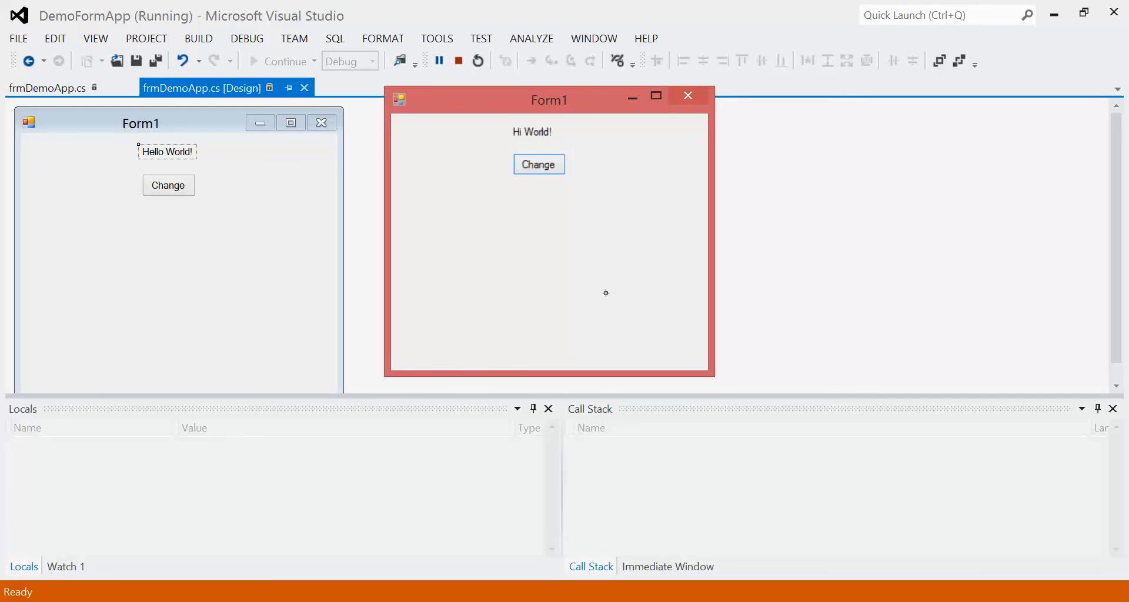
pyautogui.click(454, 61)
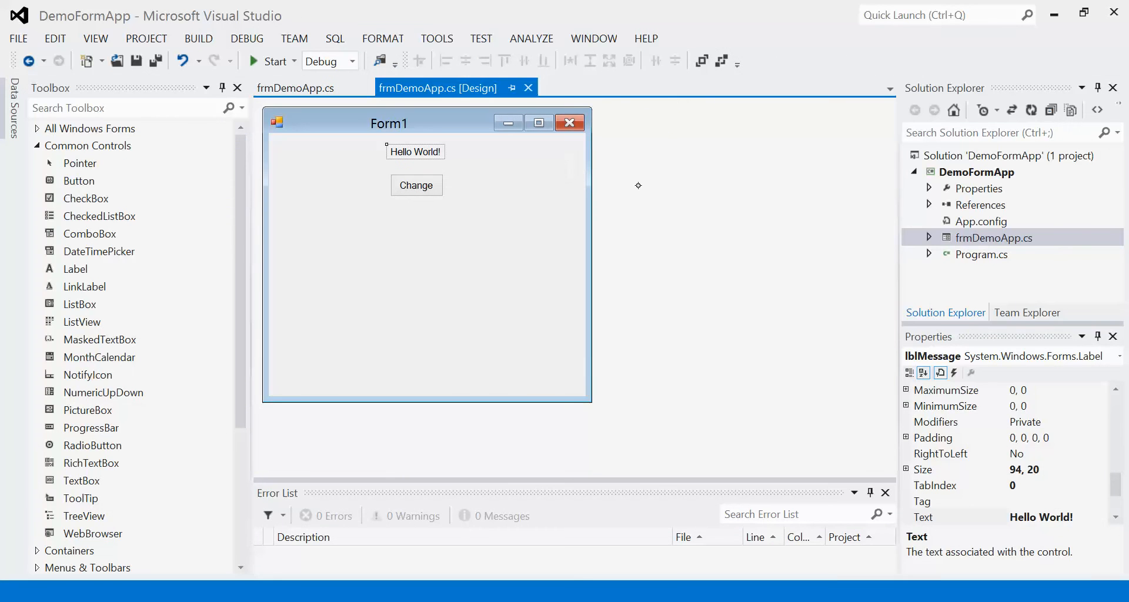